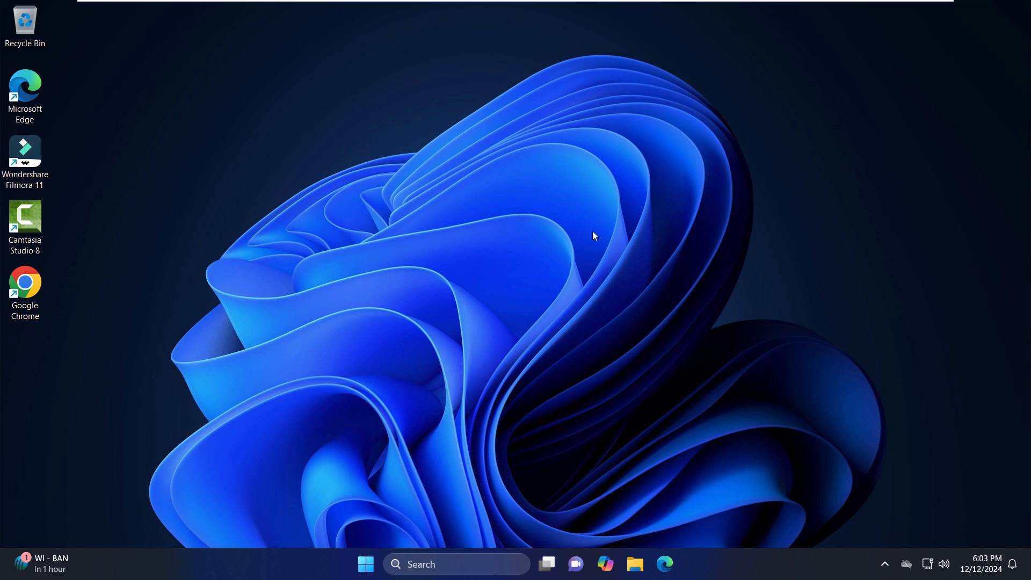
pyautogui.moveTo(372, 25)
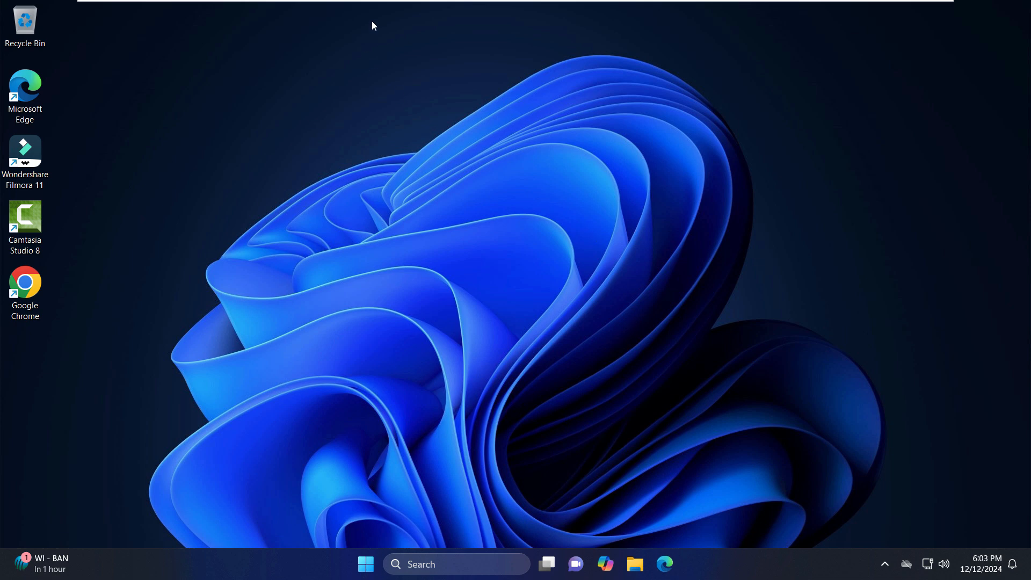
pyautogui.moveTo(395, 120)
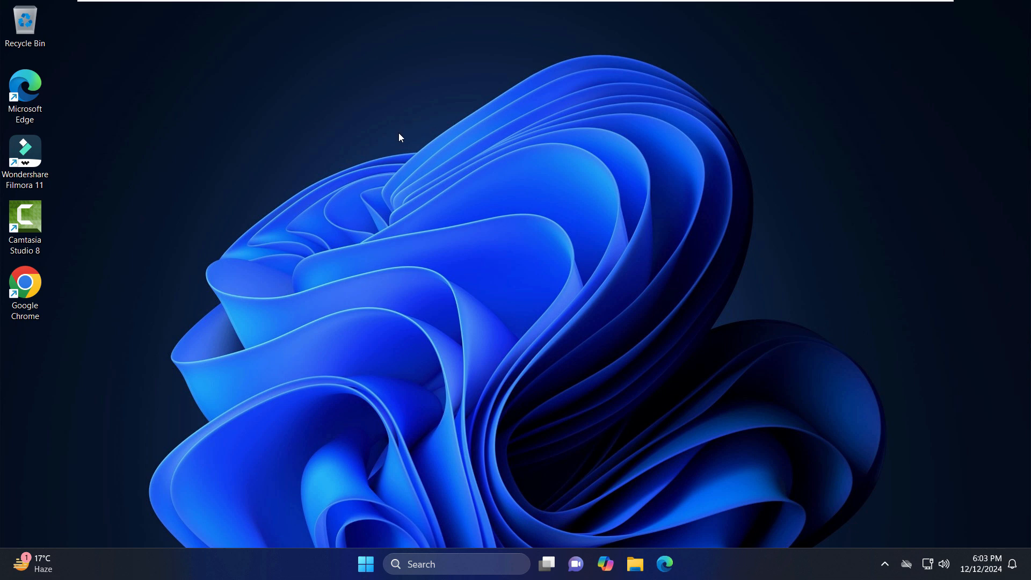
pyautogui.moveTo(402, 133)
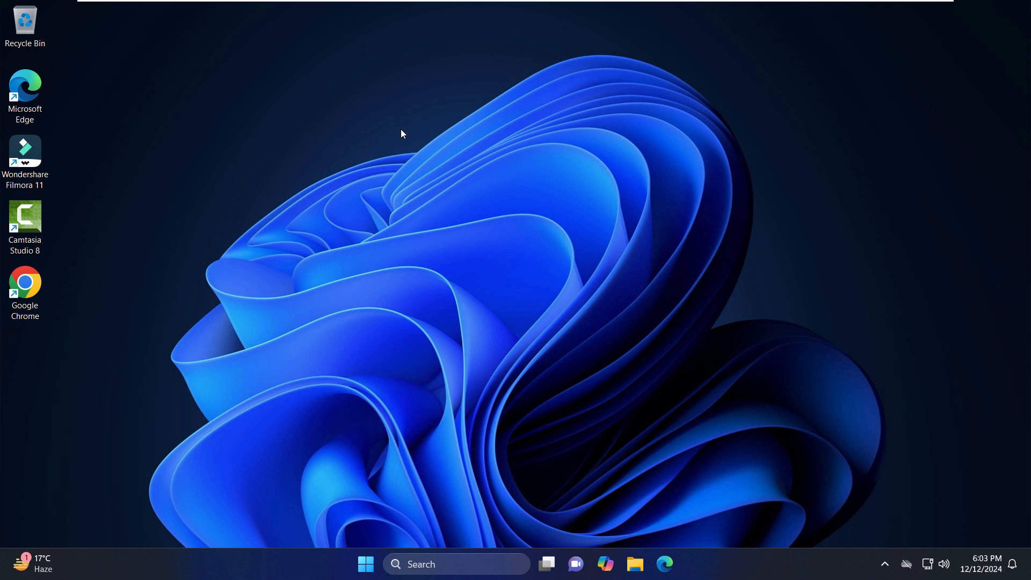
pyautogui.moveTo(407, 138)
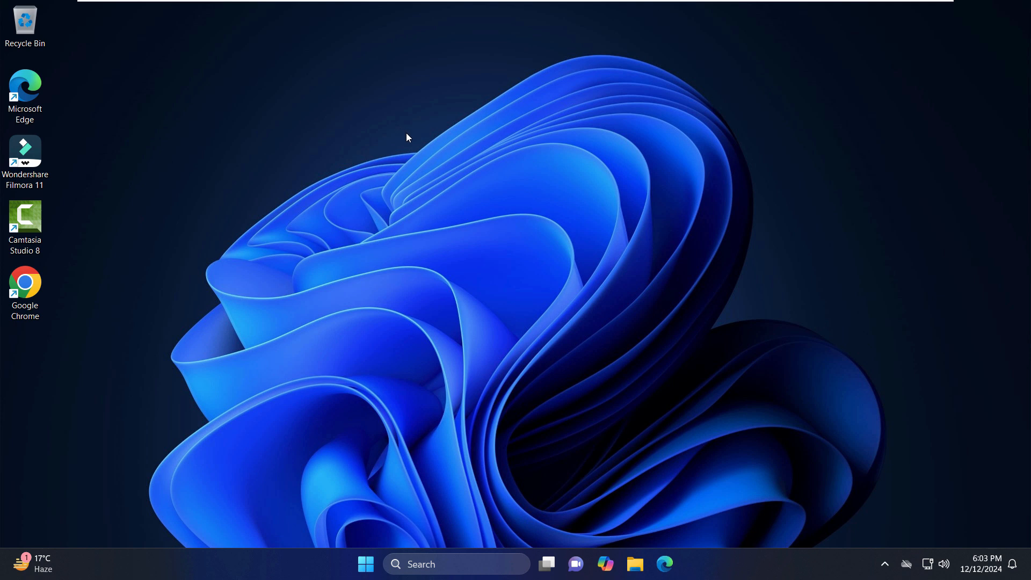
pyautogui.moveTo(496, 205)
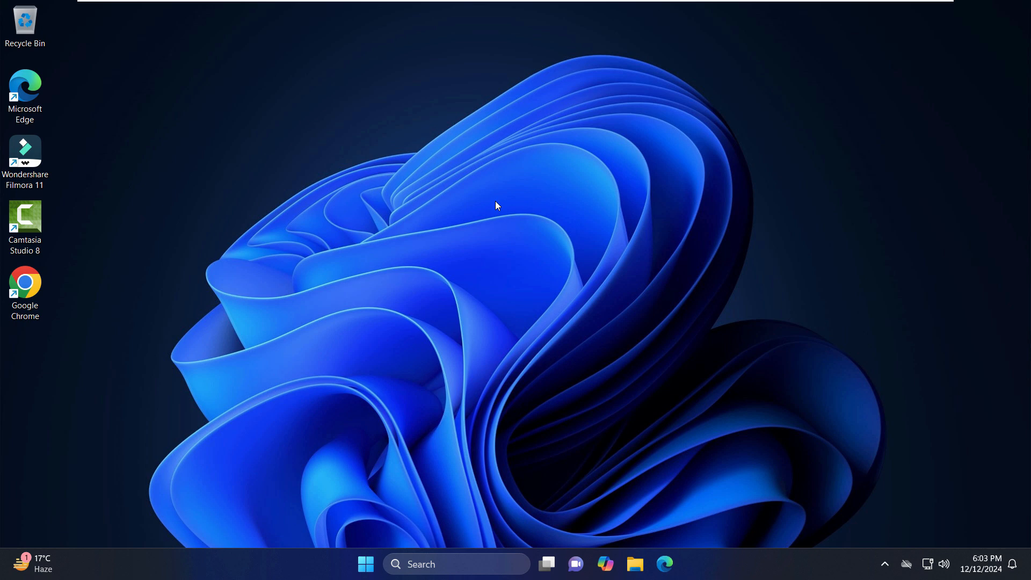
pyautogui.moveTo(501, 200)
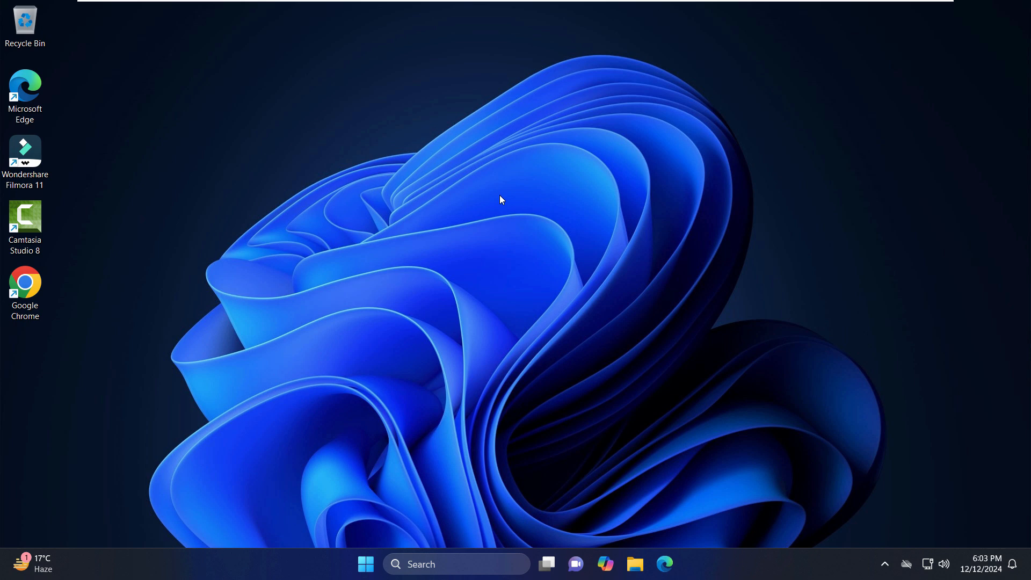
pyautogui.moveTo(495, 196)
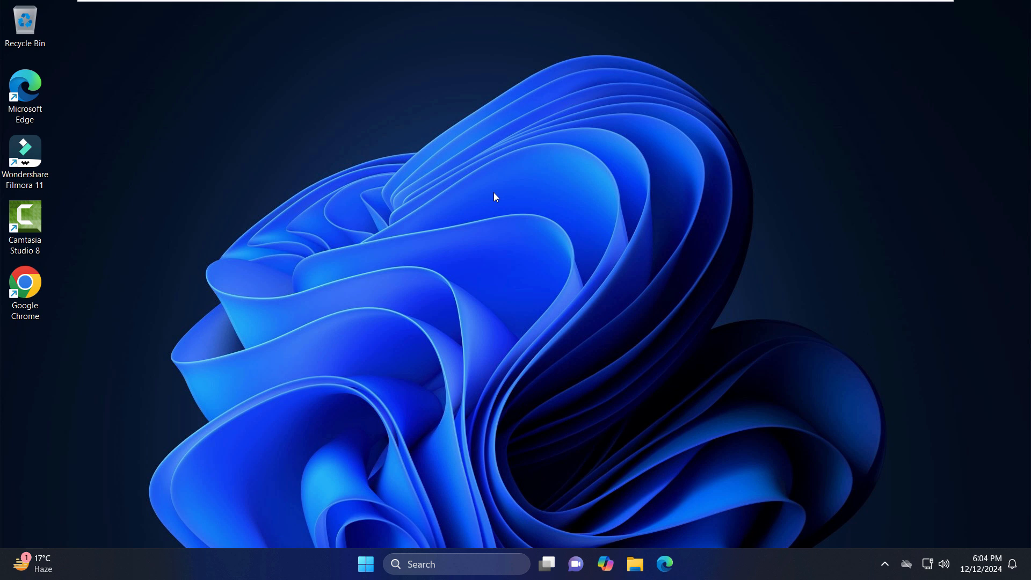
pyautogui.moveTo(301, 145)
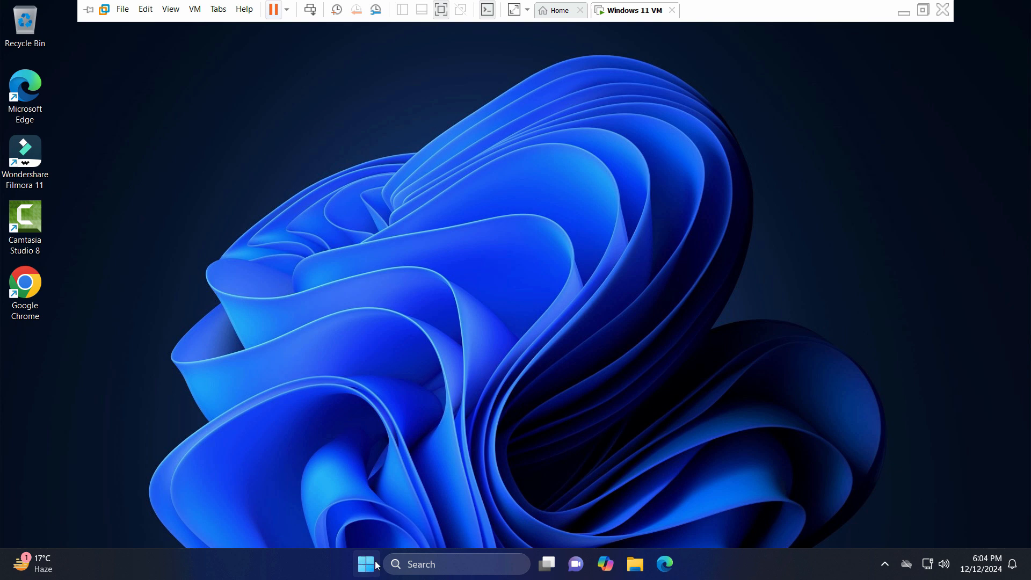
# Shut down the Windows 11 guest from its Start menu power options.
pyautogui.click(367, 563)
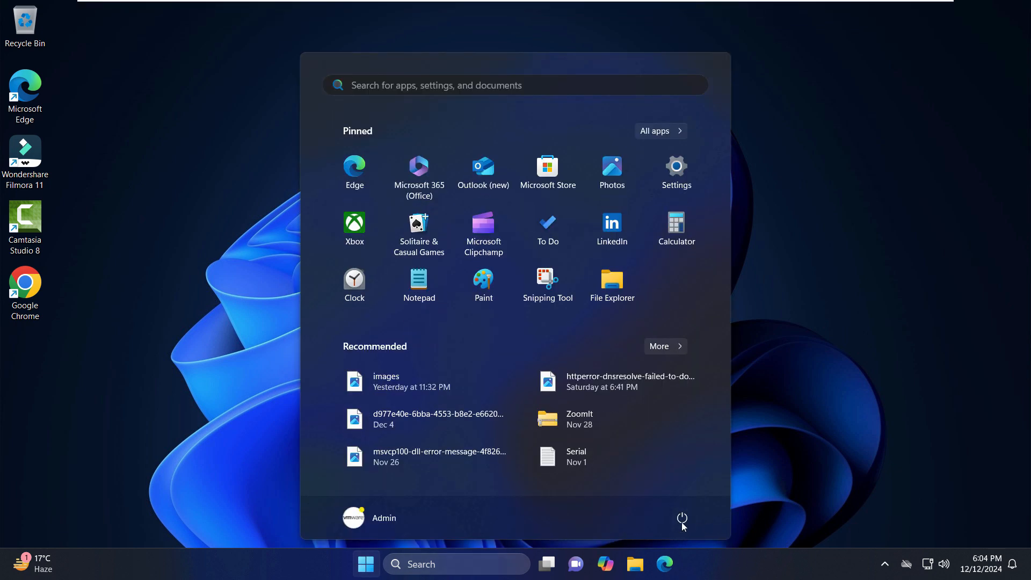
pyautogui.click(682, 519)
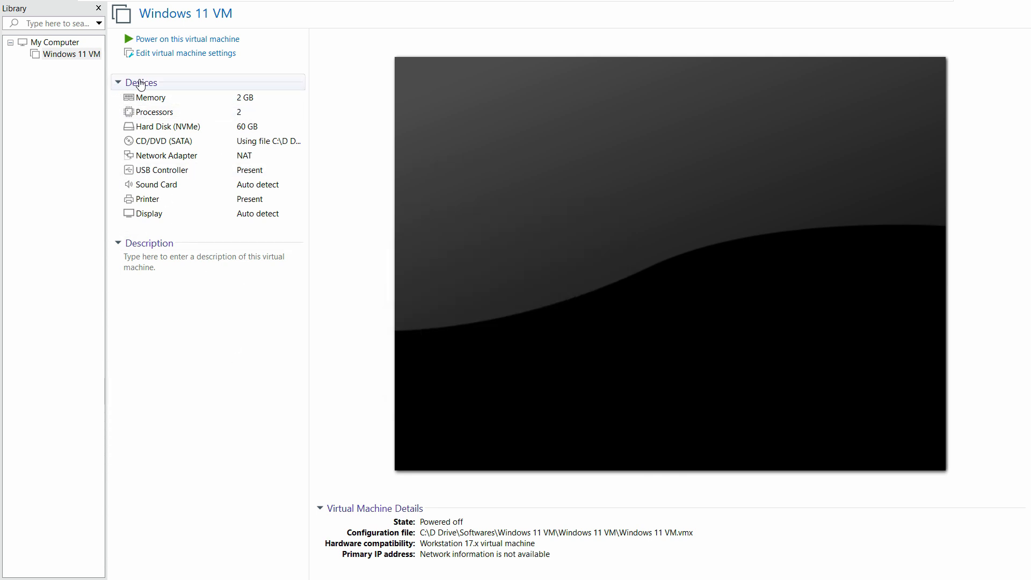
pyautogui.moveTo(188, 53)
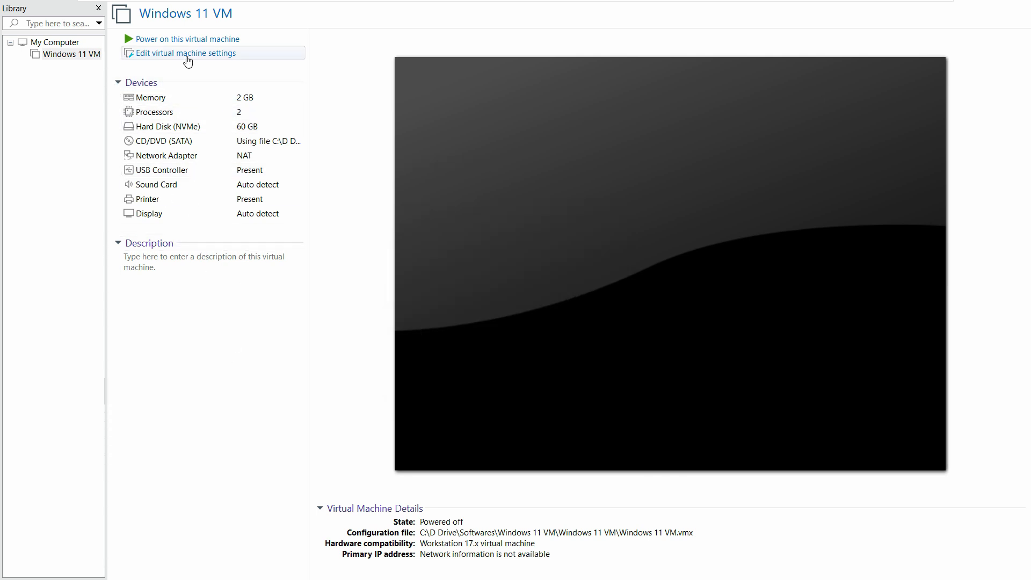
pyautogui.moveTo(388, 342)
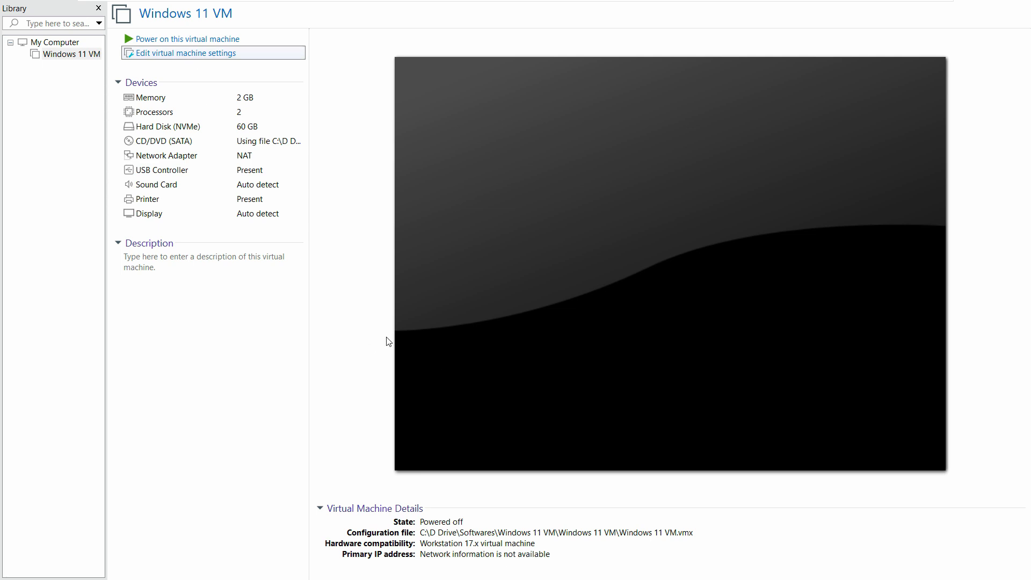
pyautogui.click(184, 53)
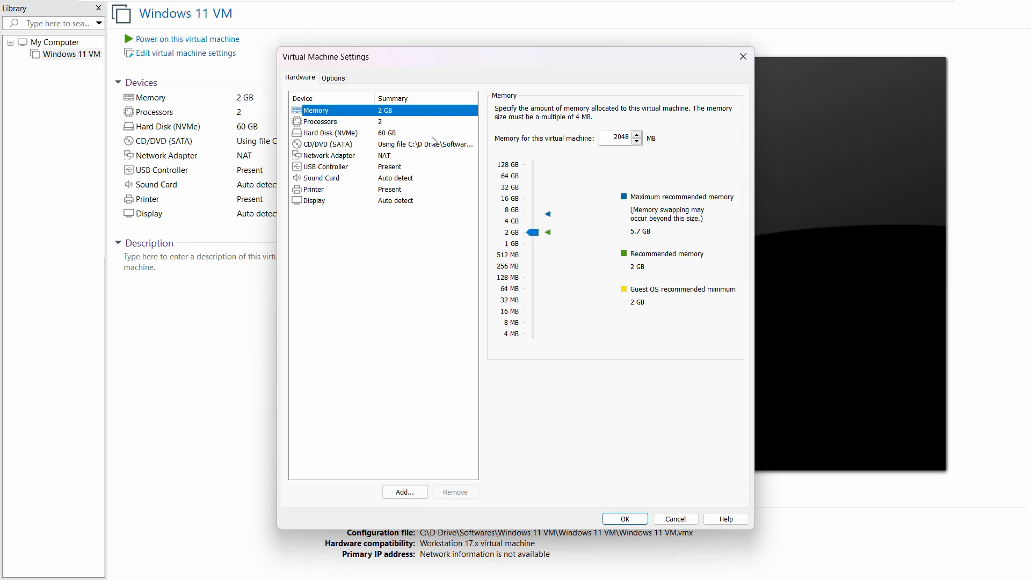
pyautogui.moveTo(441, 566)
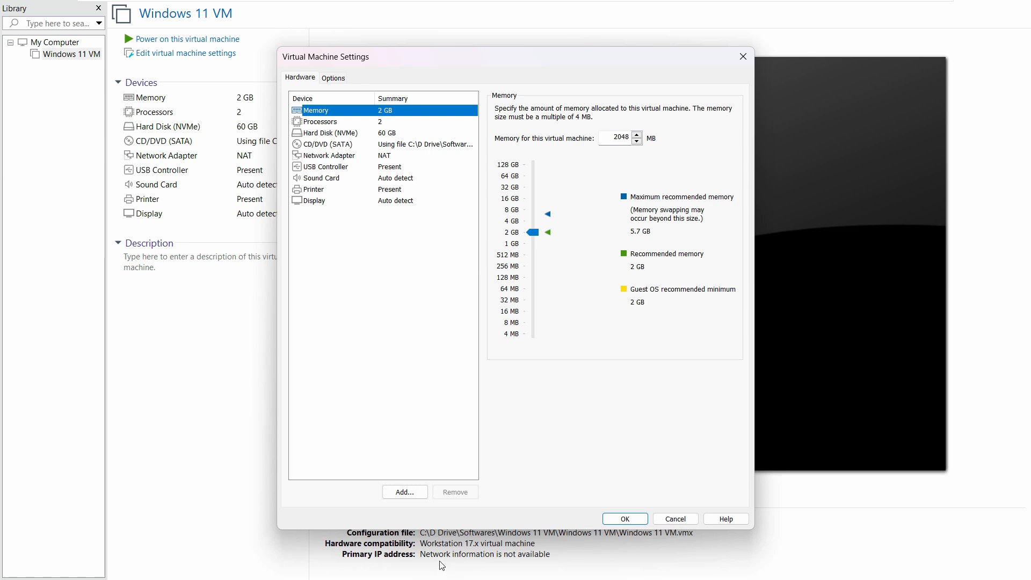
pyautogui.click(321, 565)
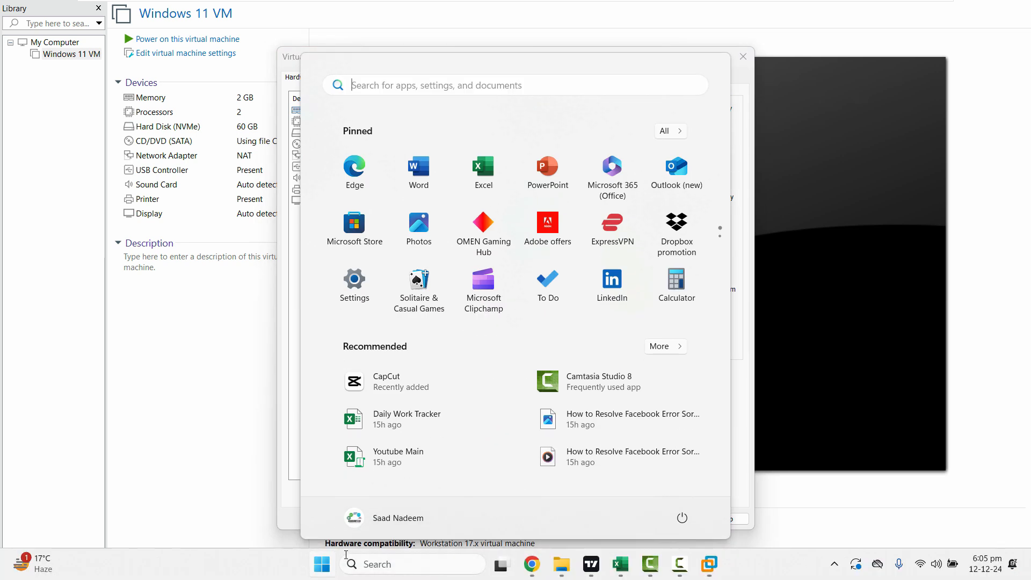
pyautogui.write('pc')
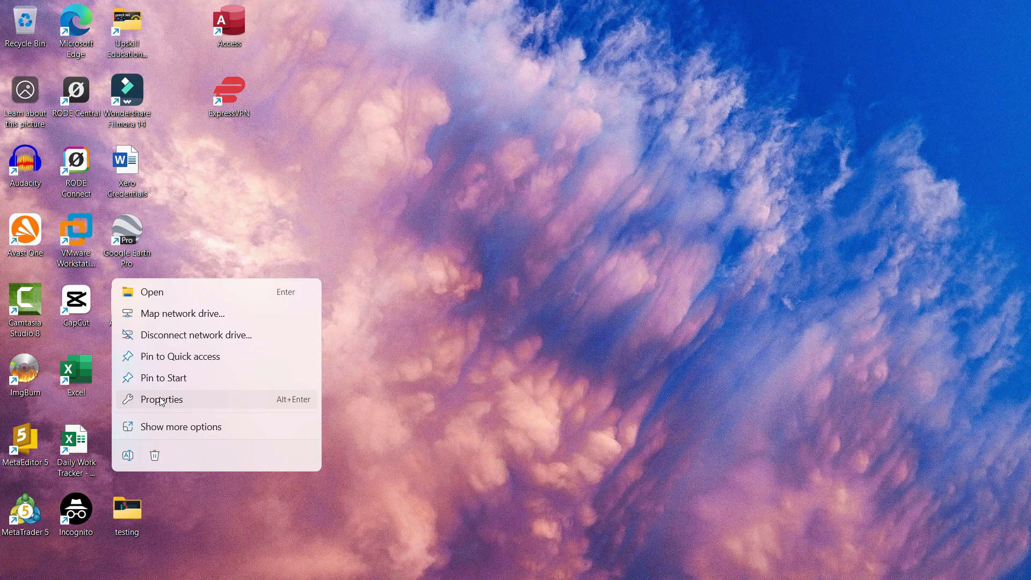
pyautogui.click(161, 400)
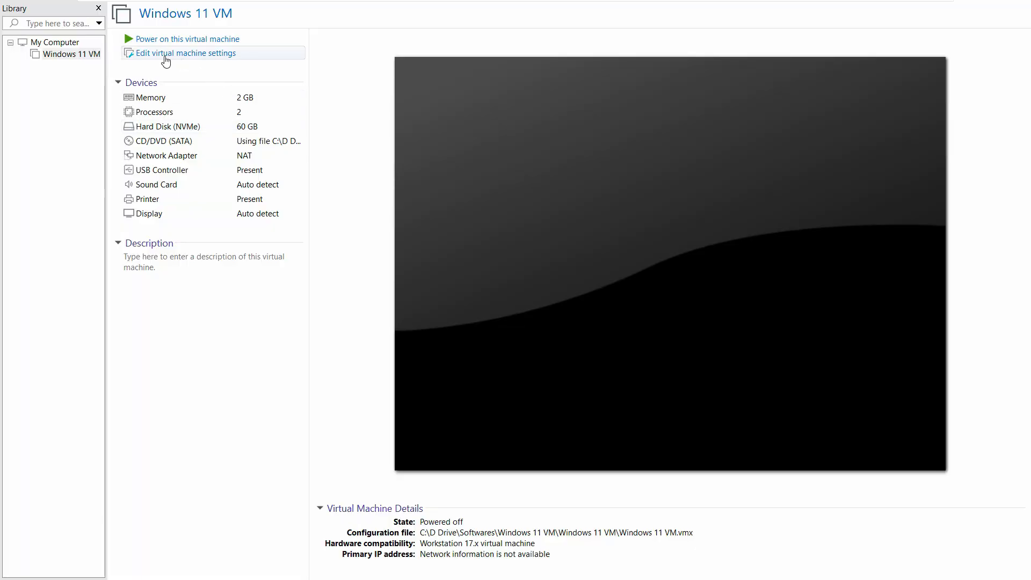
# Raise the VM's memory to 4096 MB in its hardware settings and confirm.
pyautogui.click(186, 52)
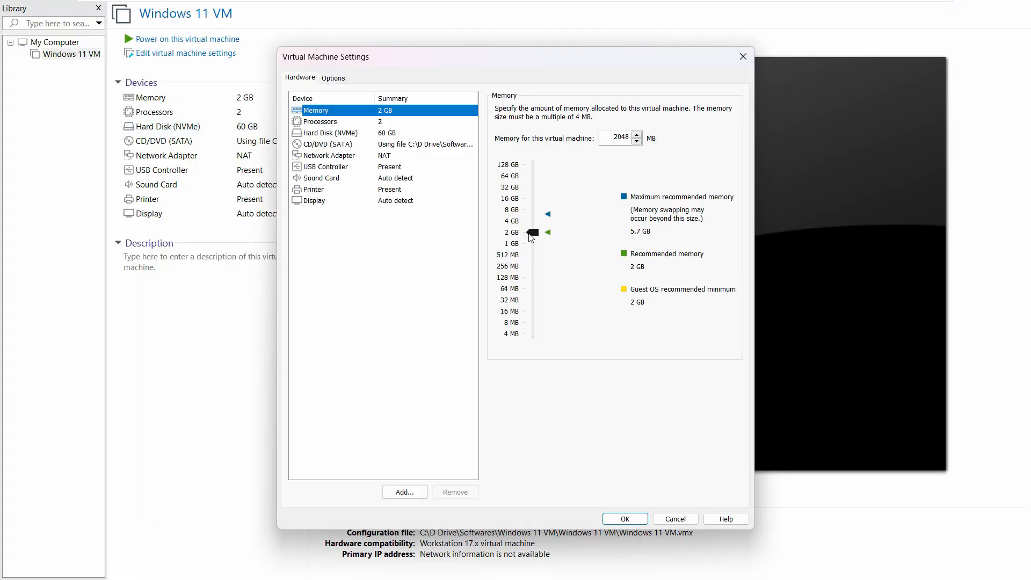
pyautogui.moveTo(533, 232); pyautogui.dragTo(533, 220)
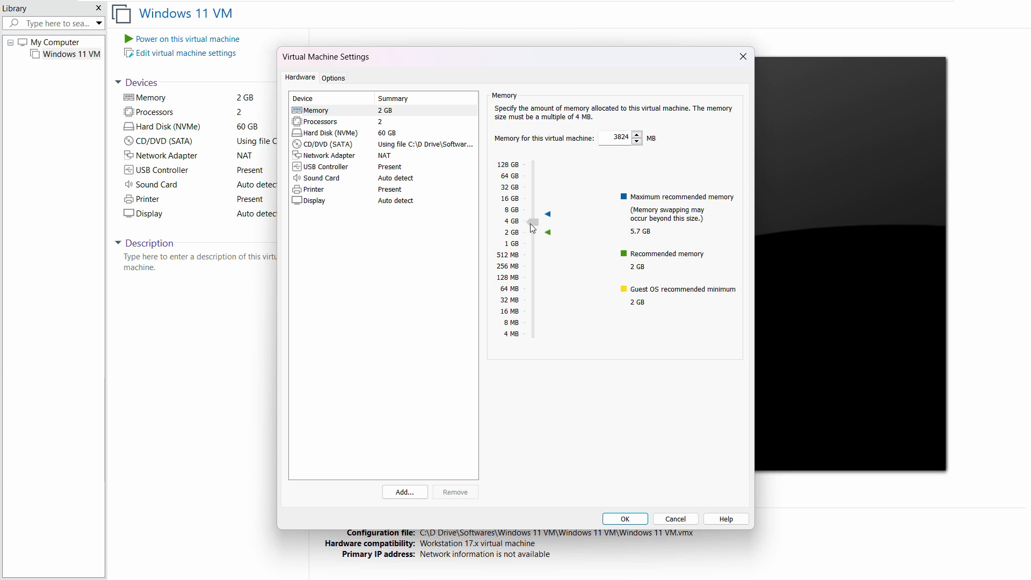
pyautogui.click(547, 214)
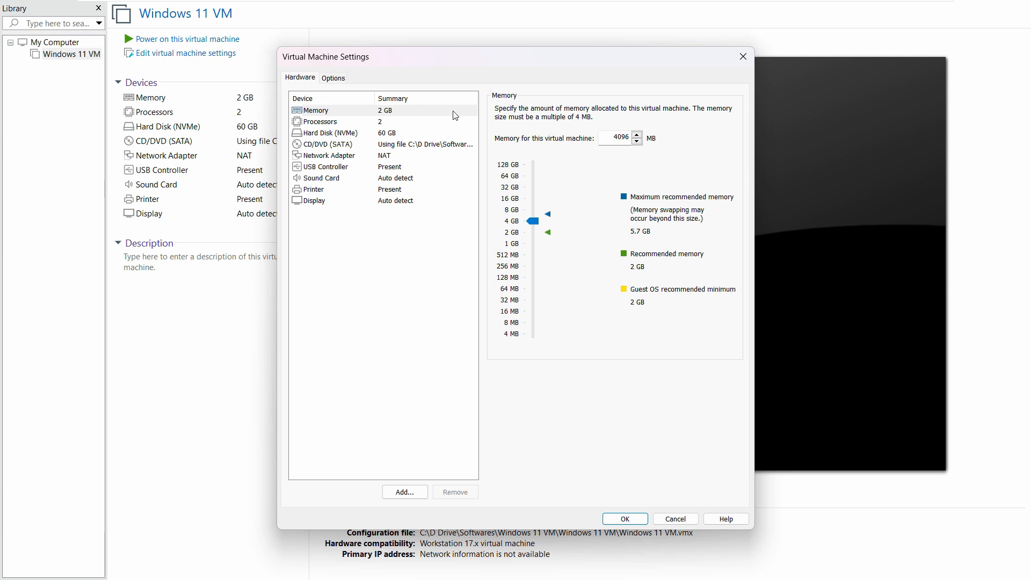
pyautogui.moveTo(624, 535)
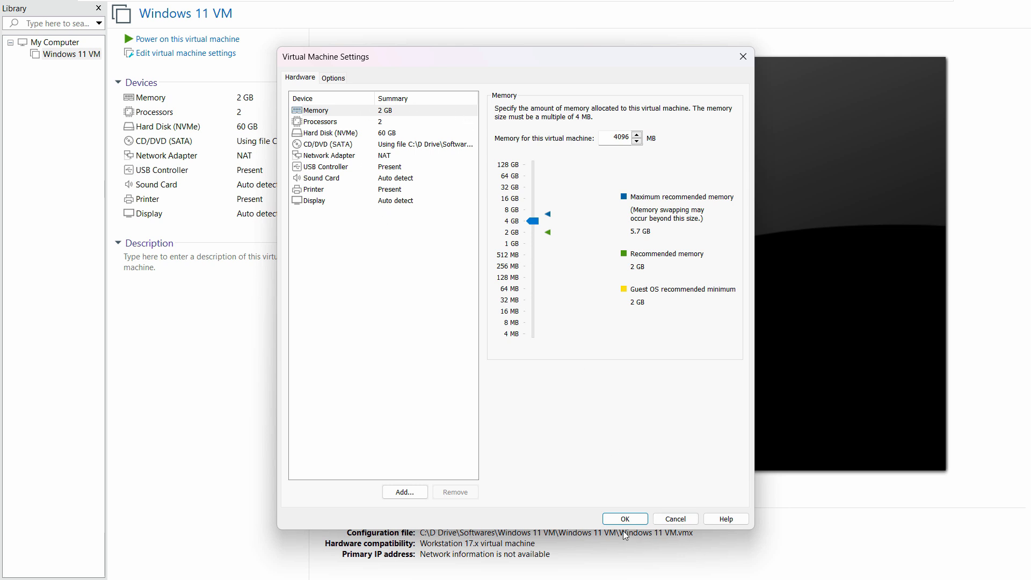
pyautogui.click(624, 519)
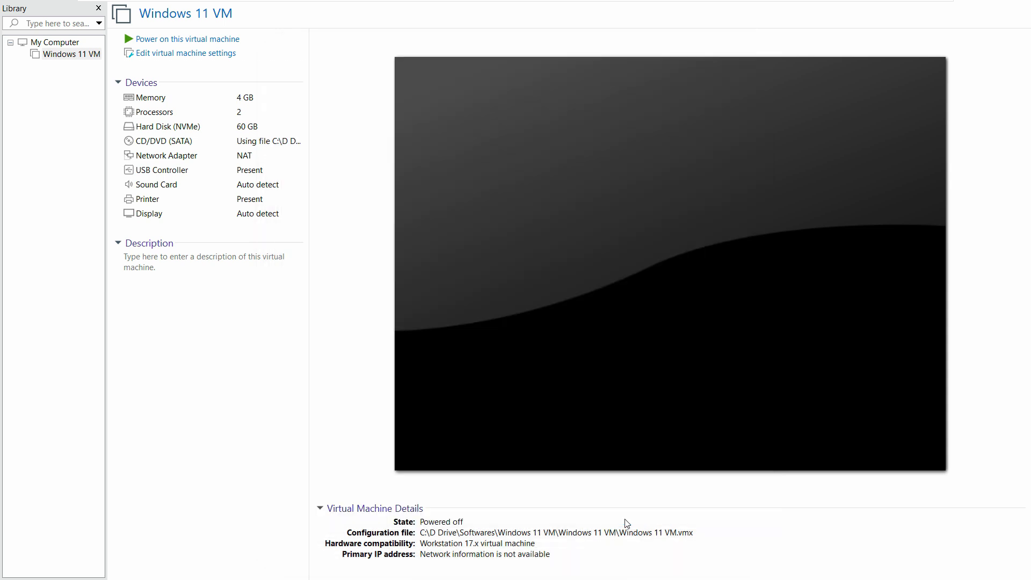
pyautogui.moveTo(188, 39)
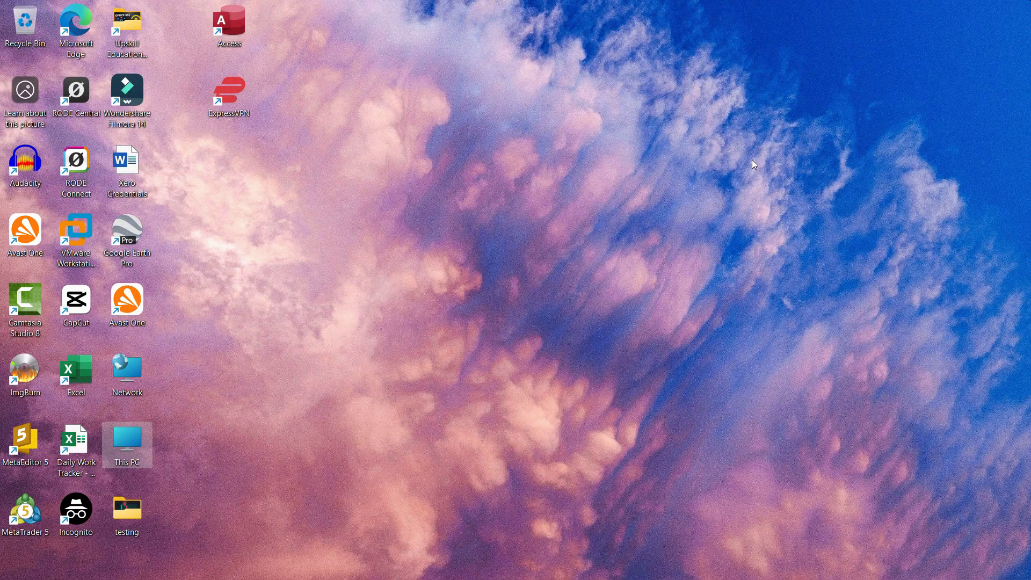
pyautogui.moveTo(550, 507)
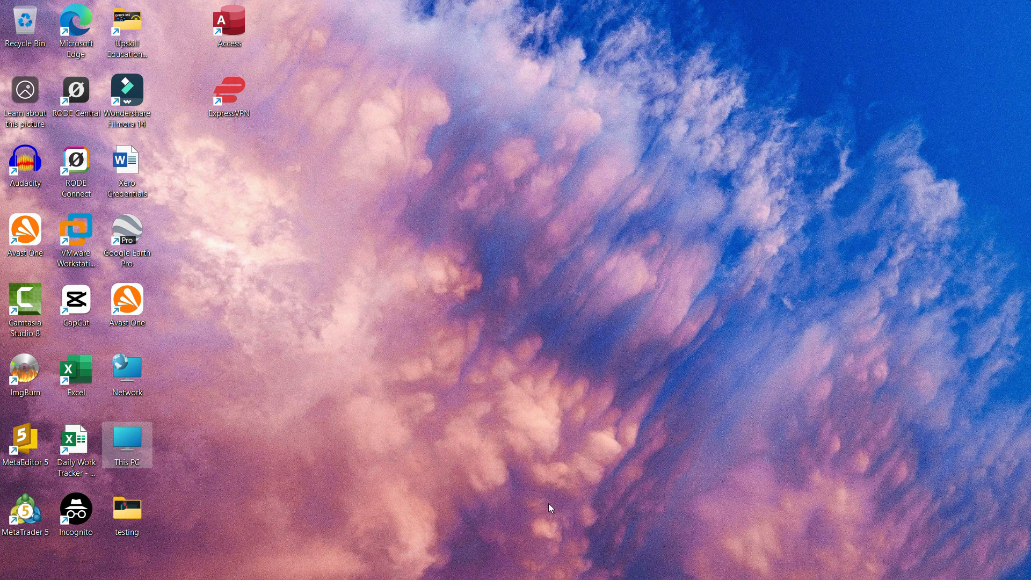
pyautogui.moveTo(539, 478)
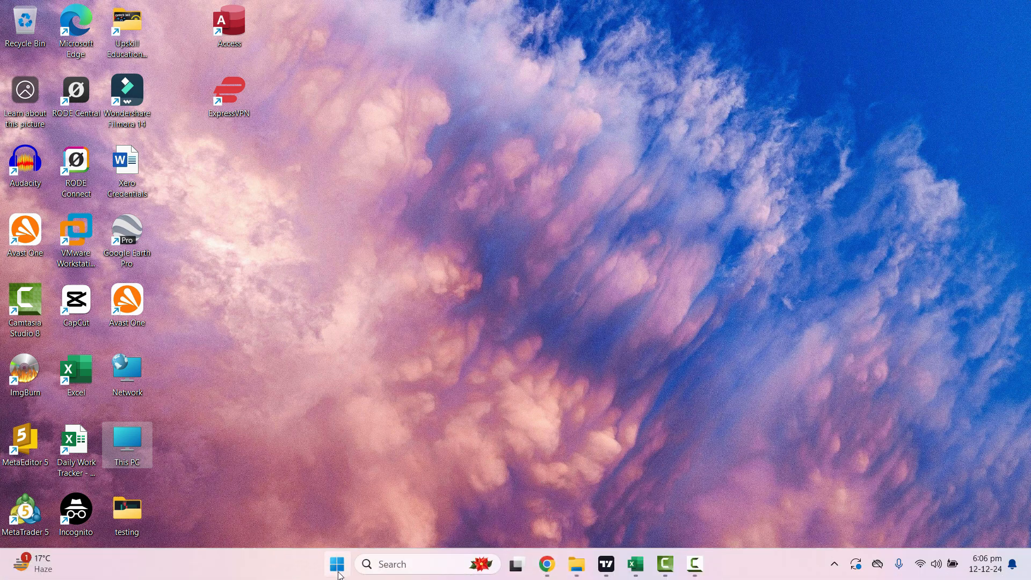
# Find Core isolation via search and switch Memory integrity off, approving the prompt.
pyautogui.click(336, 563)
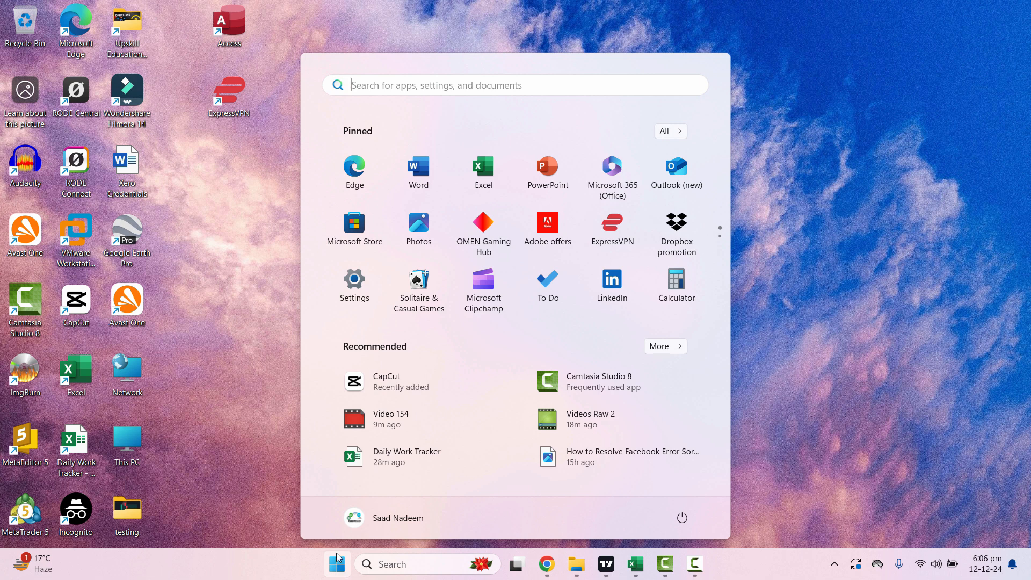
pyautogui.write('core i')
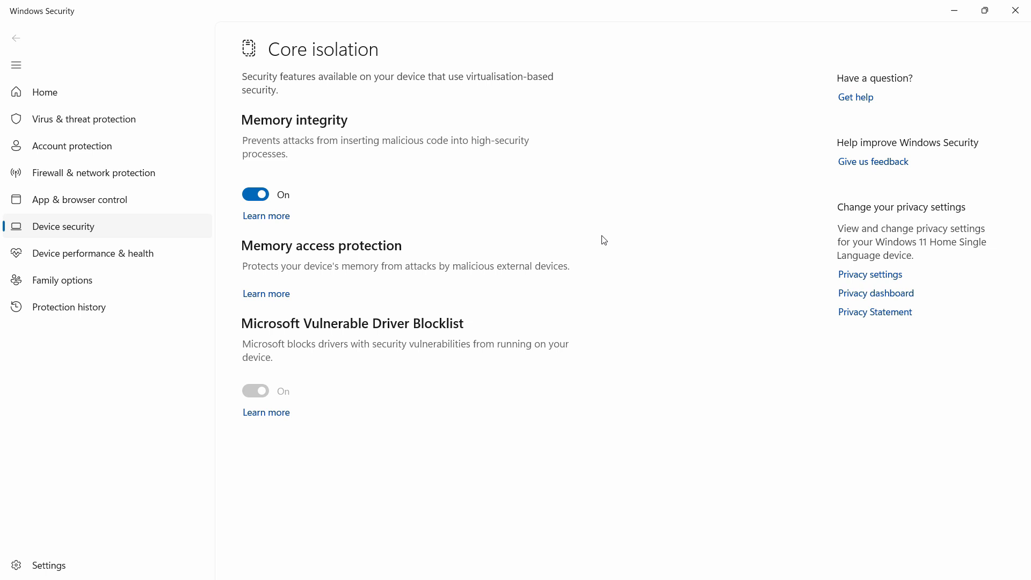
pyautogui.moveTo(258, 129)
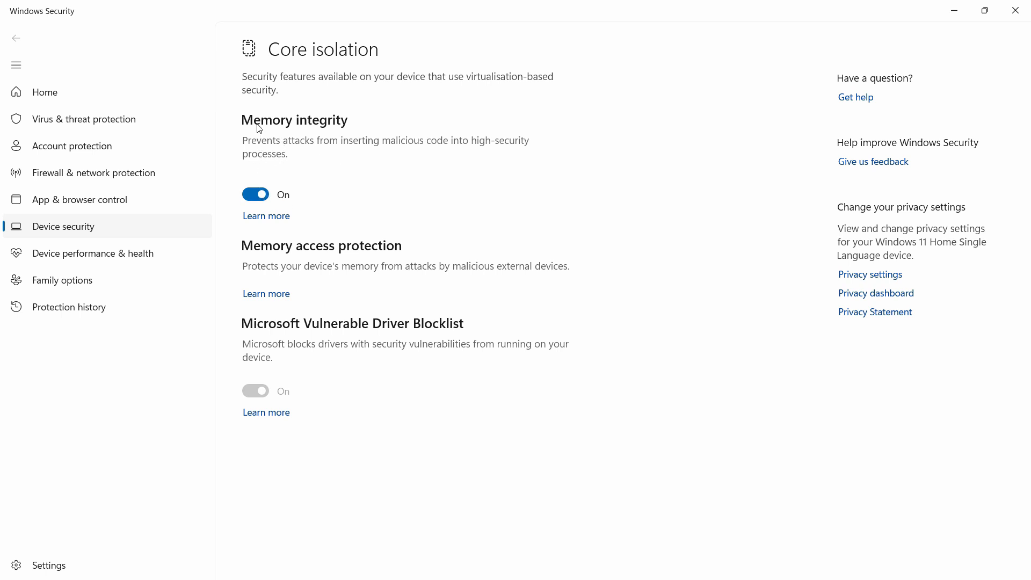
pyautogui.moveTo(263, 158)
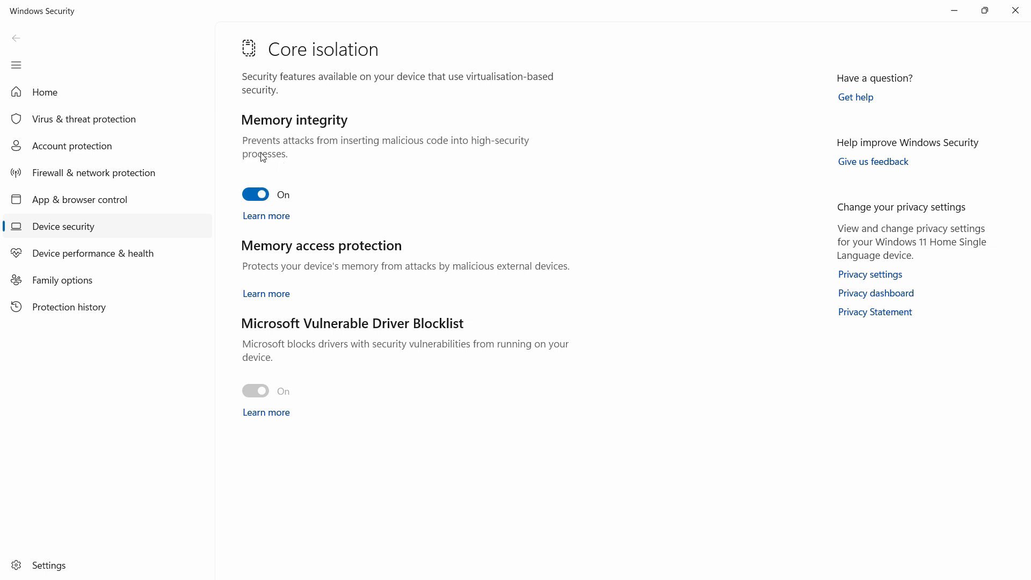
pyautogui.moveTo(481, 161)
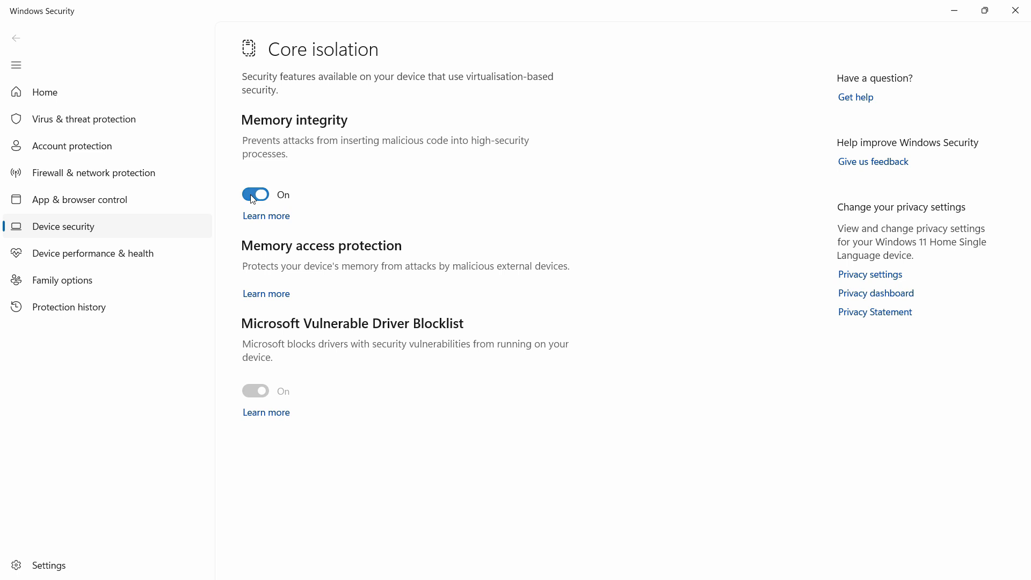
pyautogui.click(255, 193)
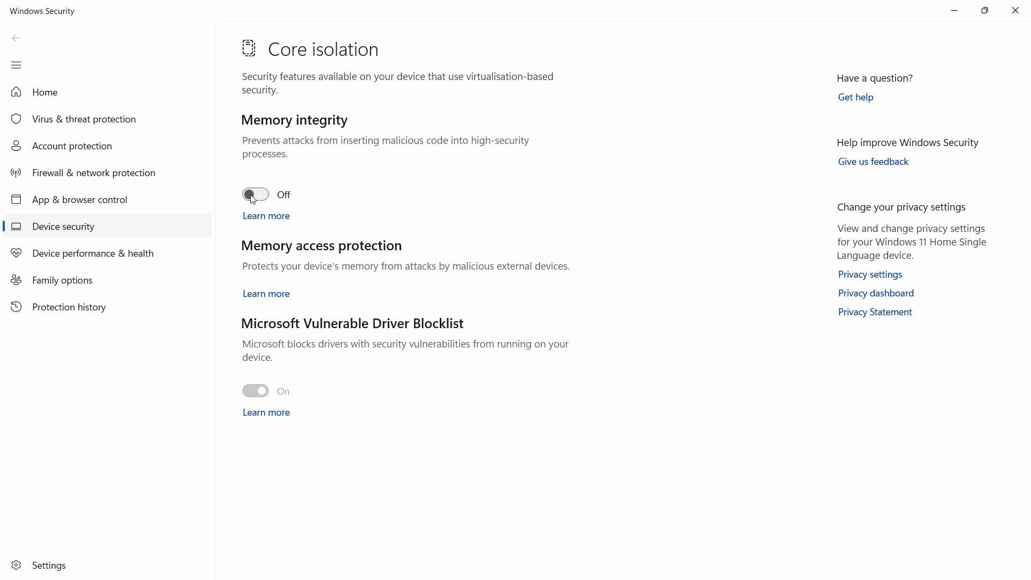
pyautogui.click(254, 194)
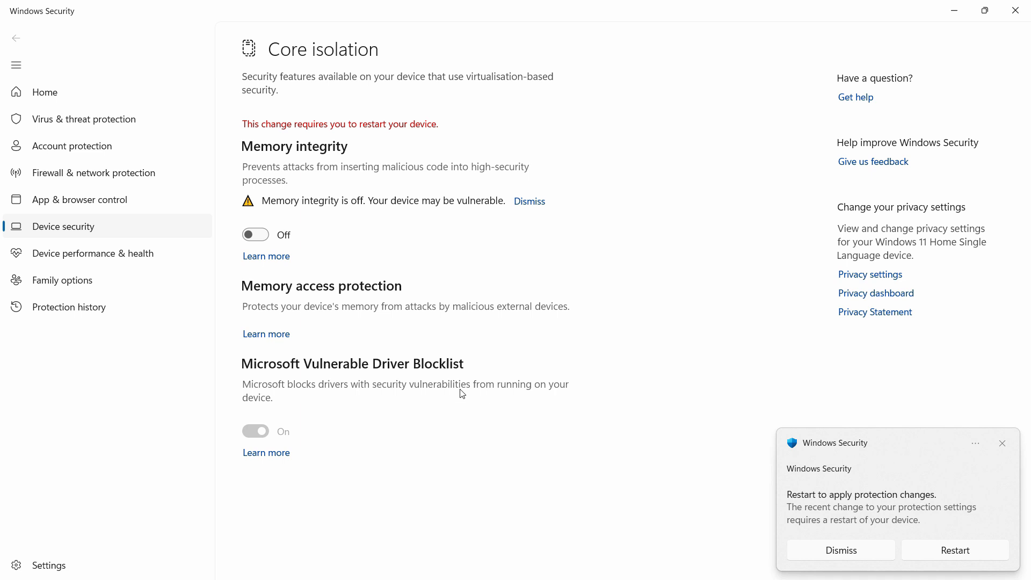
pyautogui.moveTo(380, 134)
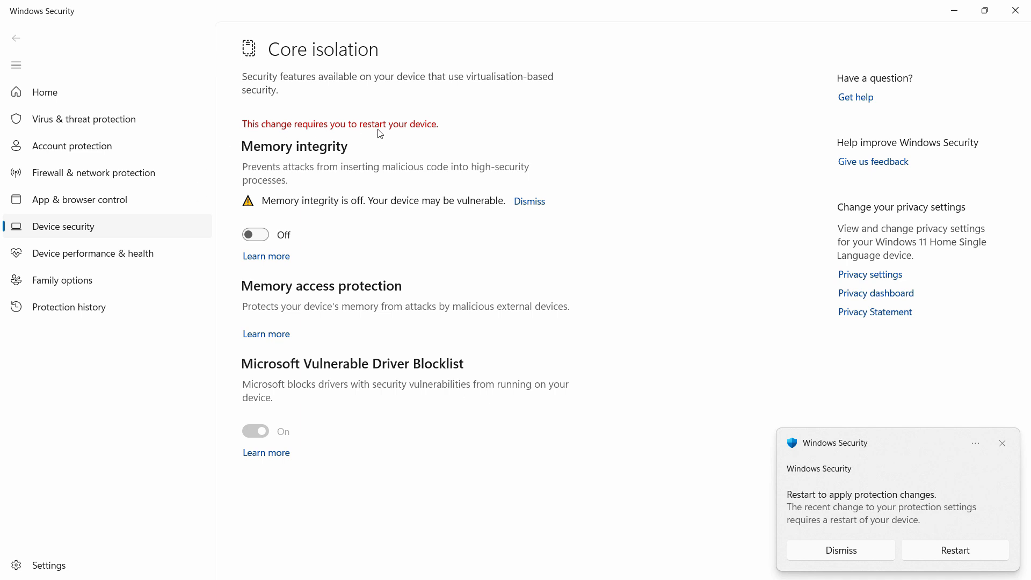
pyautogui.moveTo(955, 550)
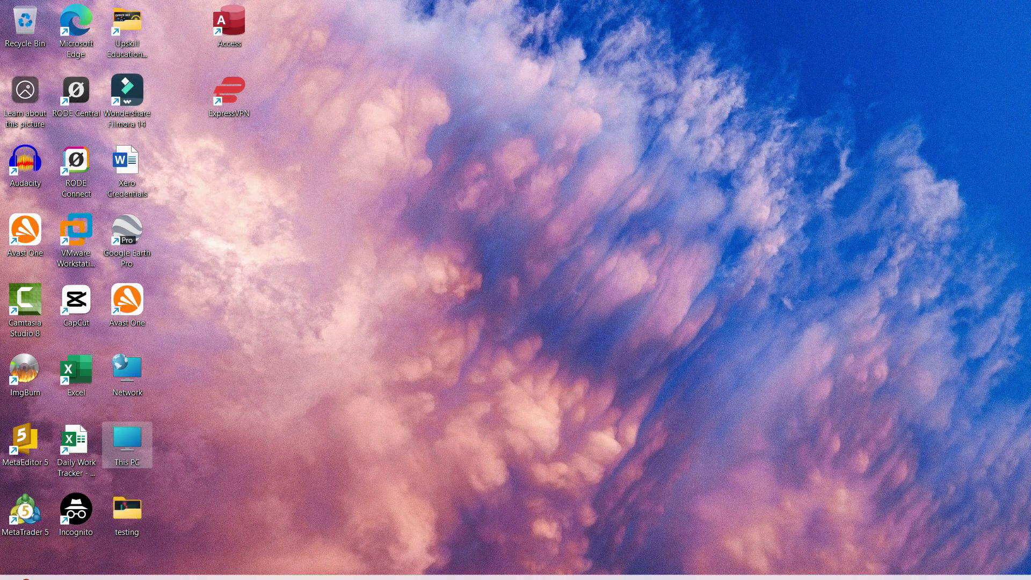
pyautogui.moveTo(1019, 291)
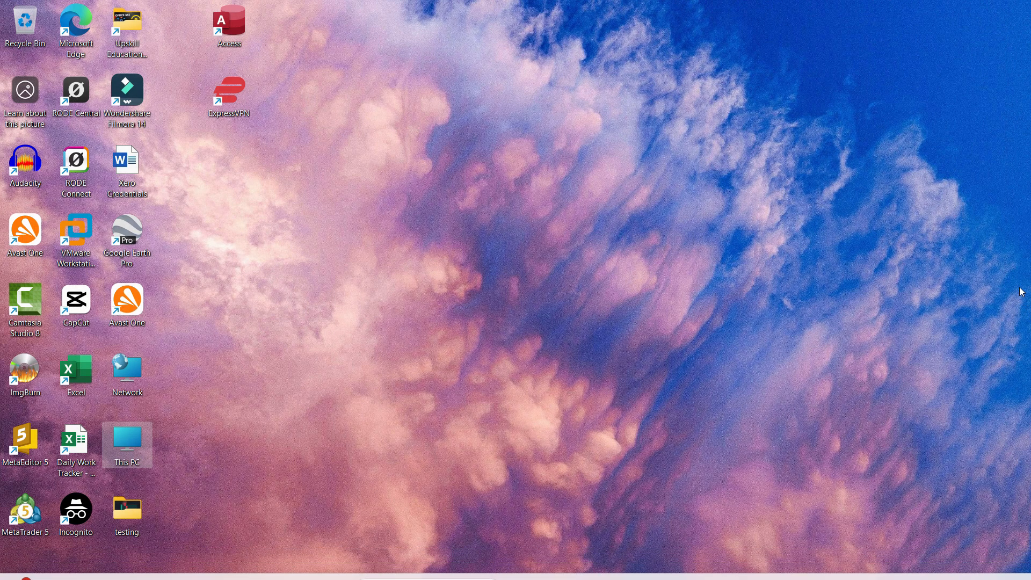
# Search for and launch Command Prompt.
pyautogui.click(338, 565)
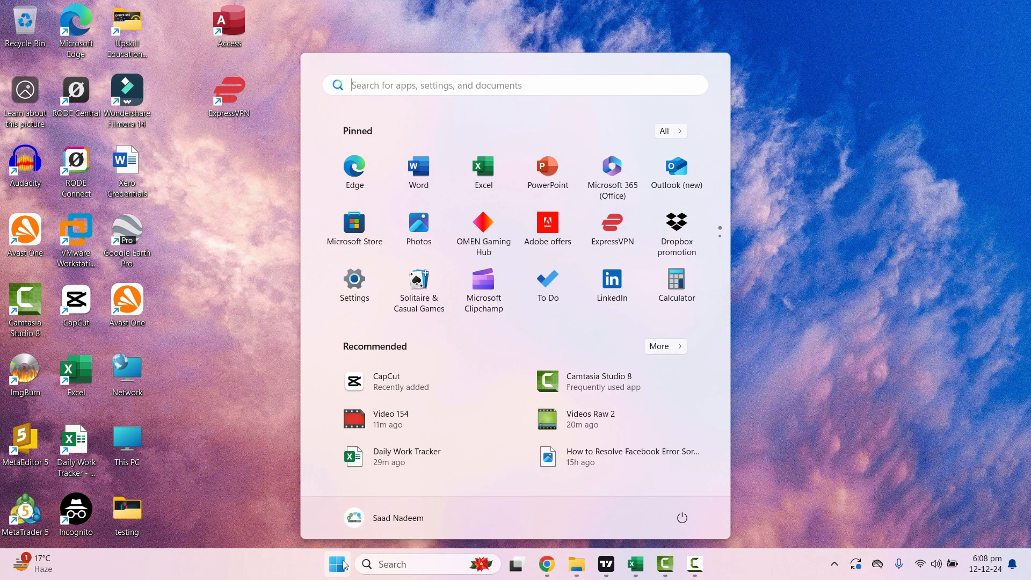
pyautogui.write('cmd')
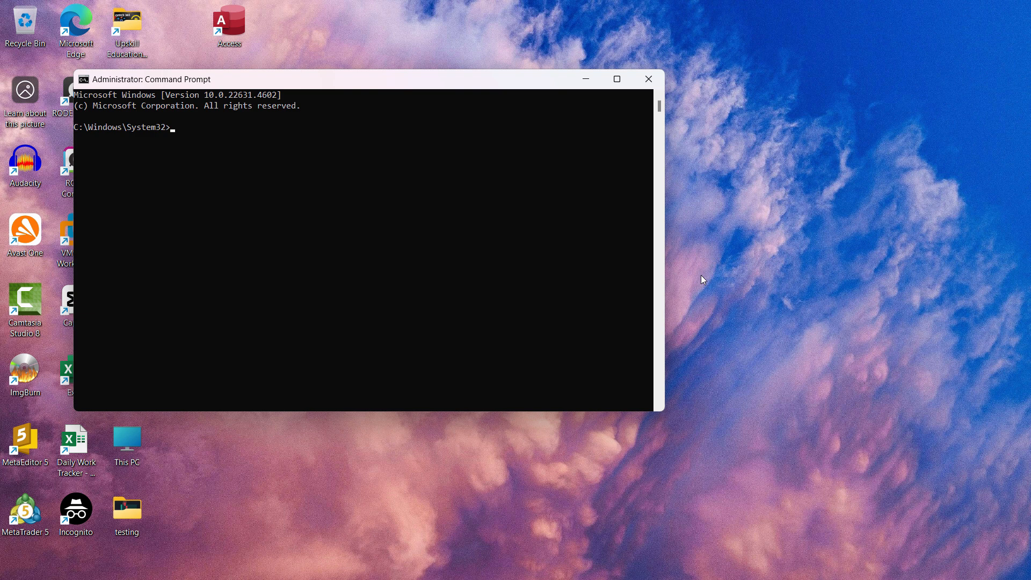
# Run 'bcdedit /set hypervisorlaunchtype off' and close the Command Prompt window.
pyautogui.write('bcd')
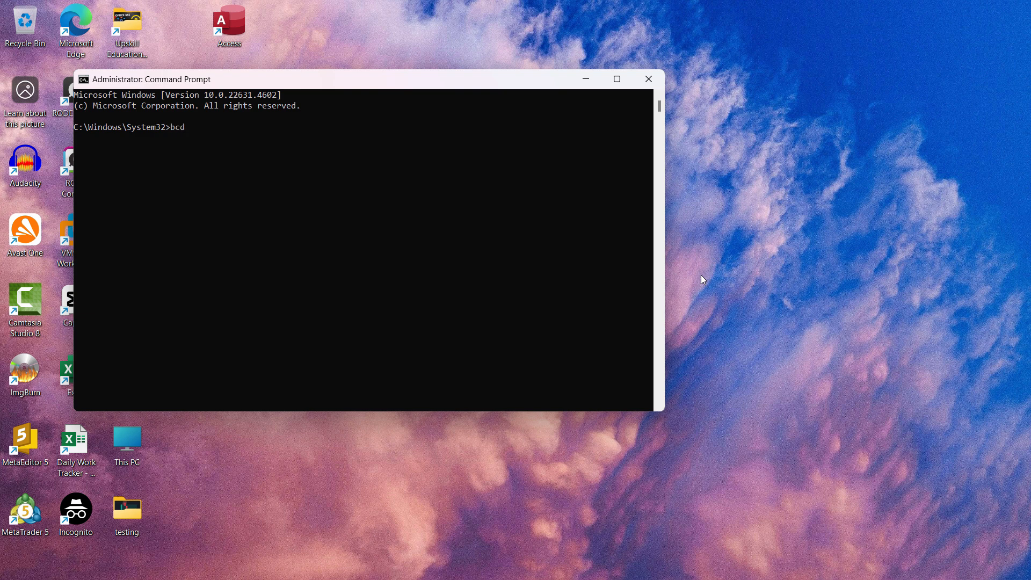
pyautogui.write('edit')
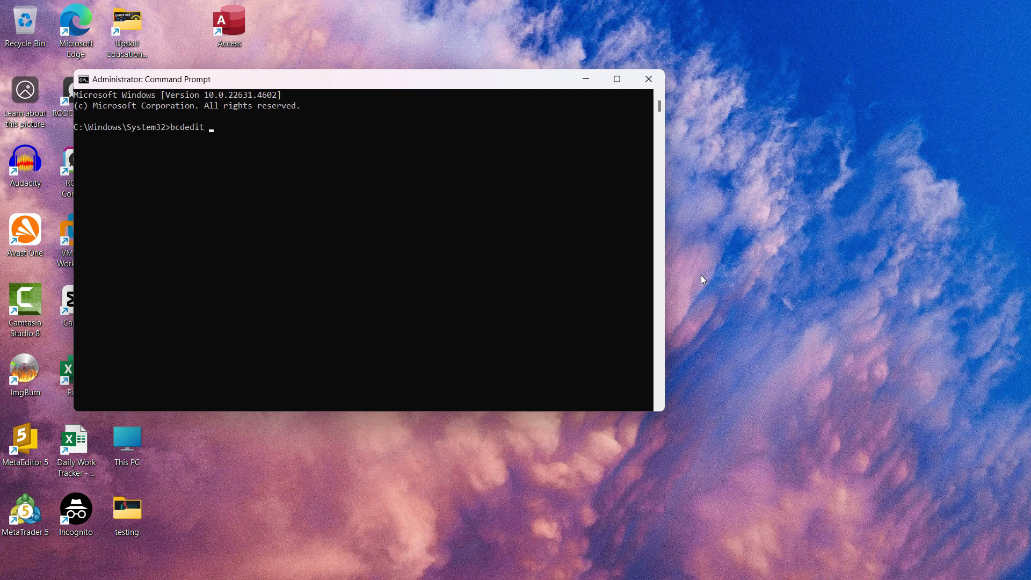
pyautogui.write('/set hy')
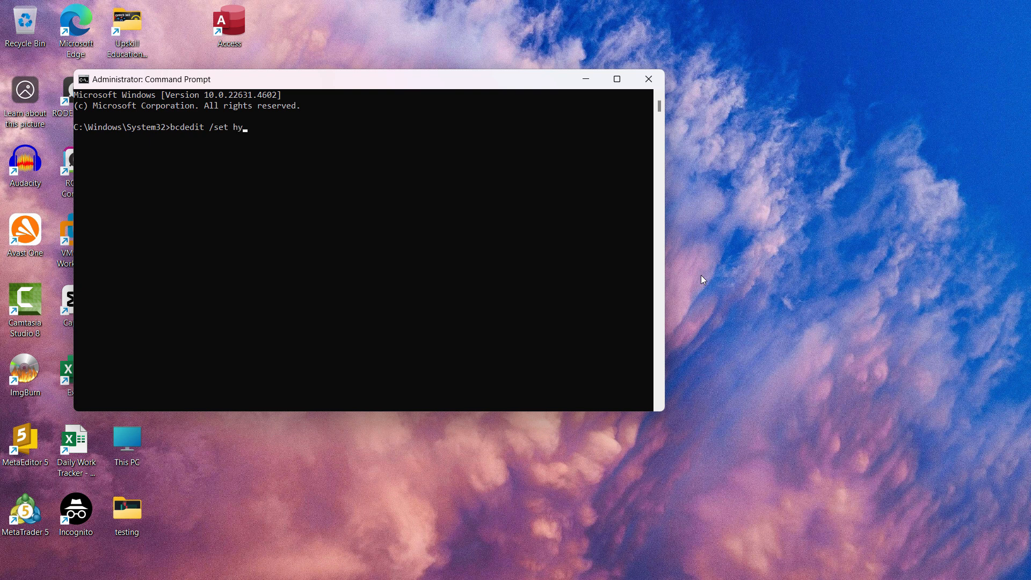
pyautogui.write('pervisor')
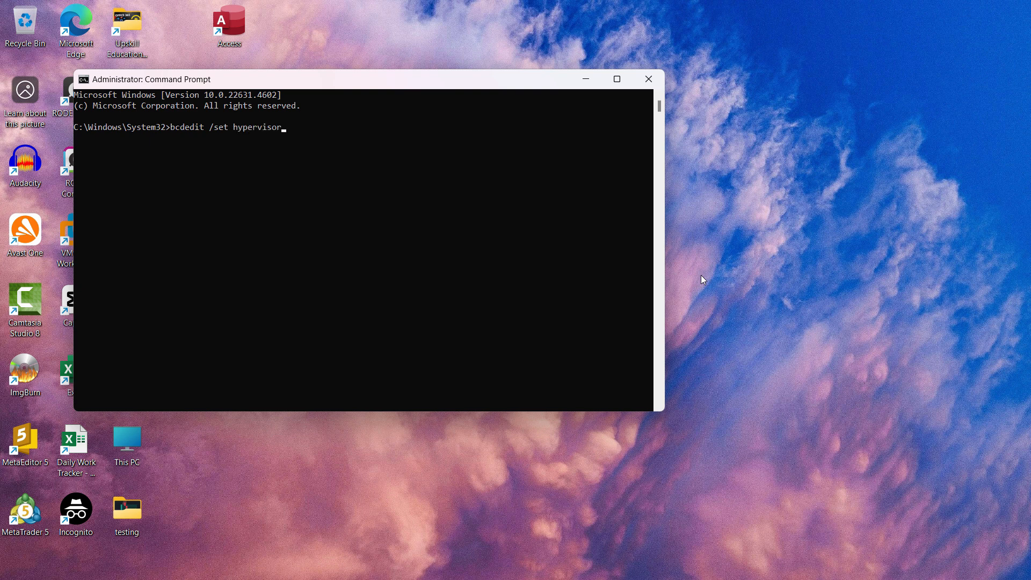
pyautogui.write('lau')
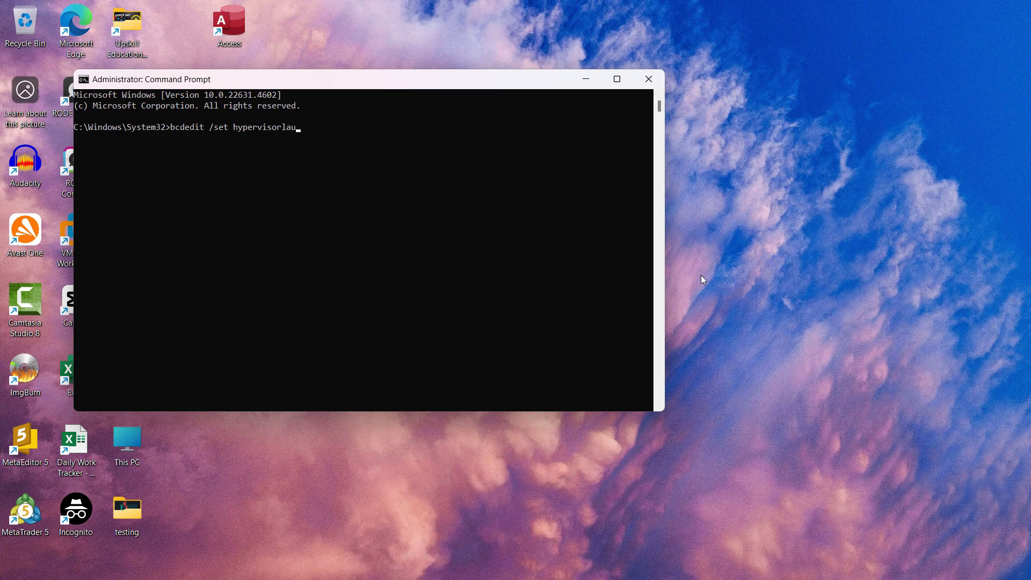
pyautogui.write('nchtype')
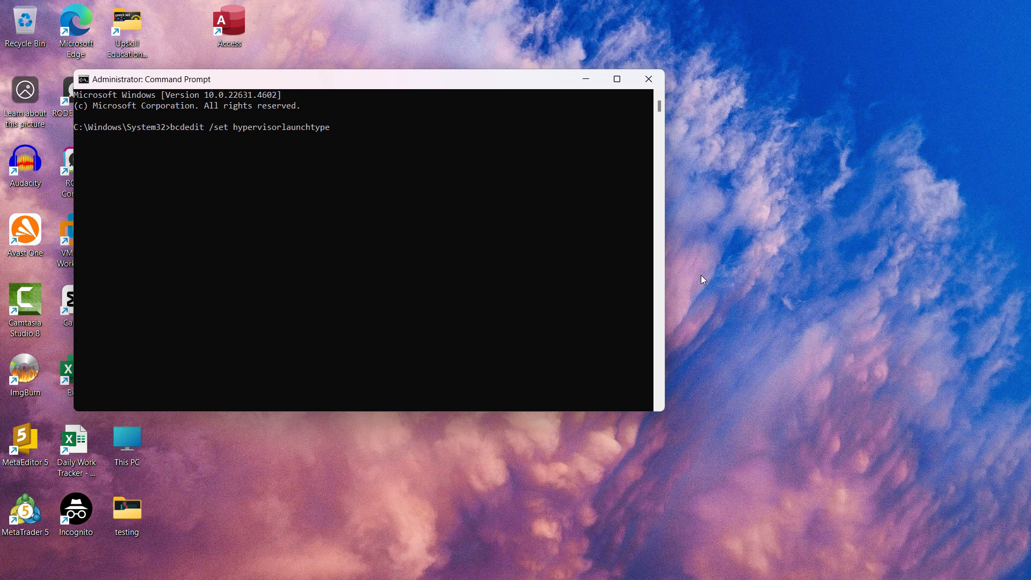
pyautogui.write('of')
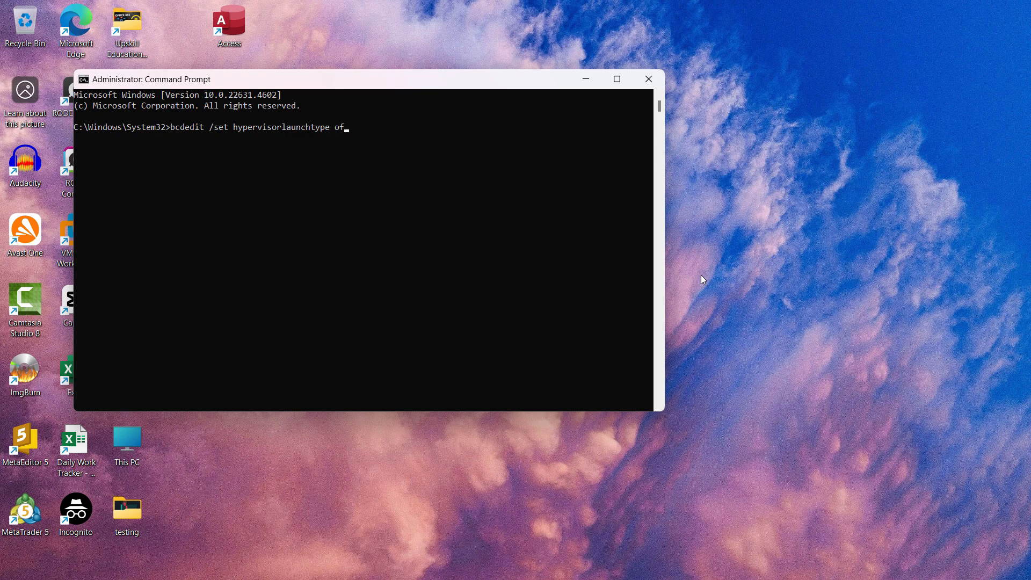
pyautogui.press('enter')
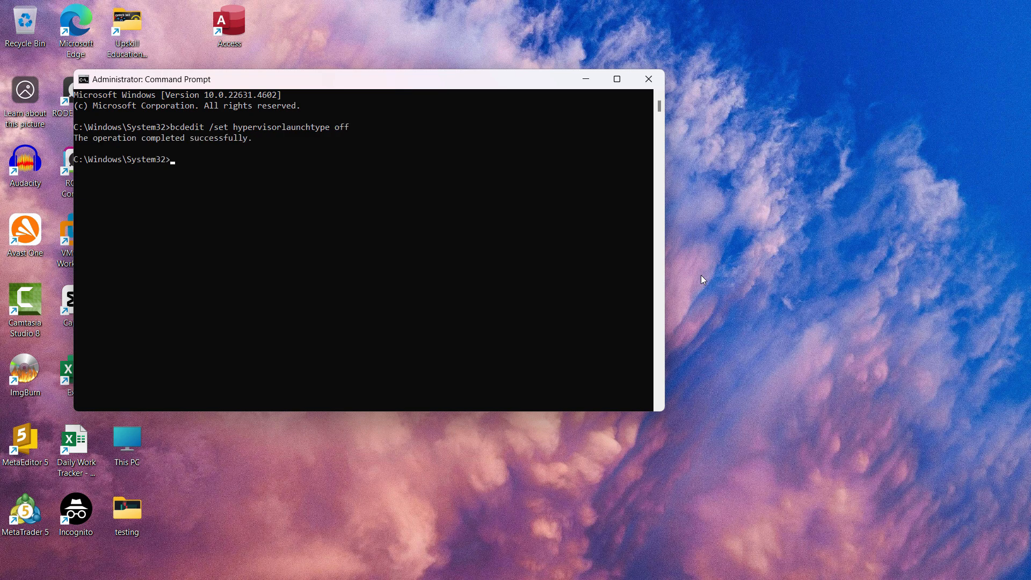
pyautogui.moveTo(232, 184)
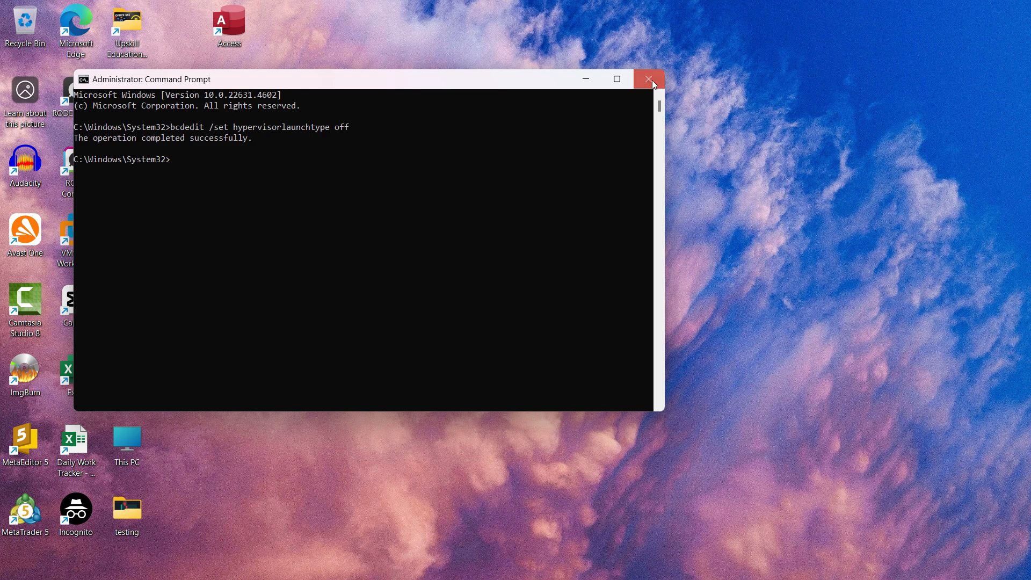
pyautogui.click(649, 79)
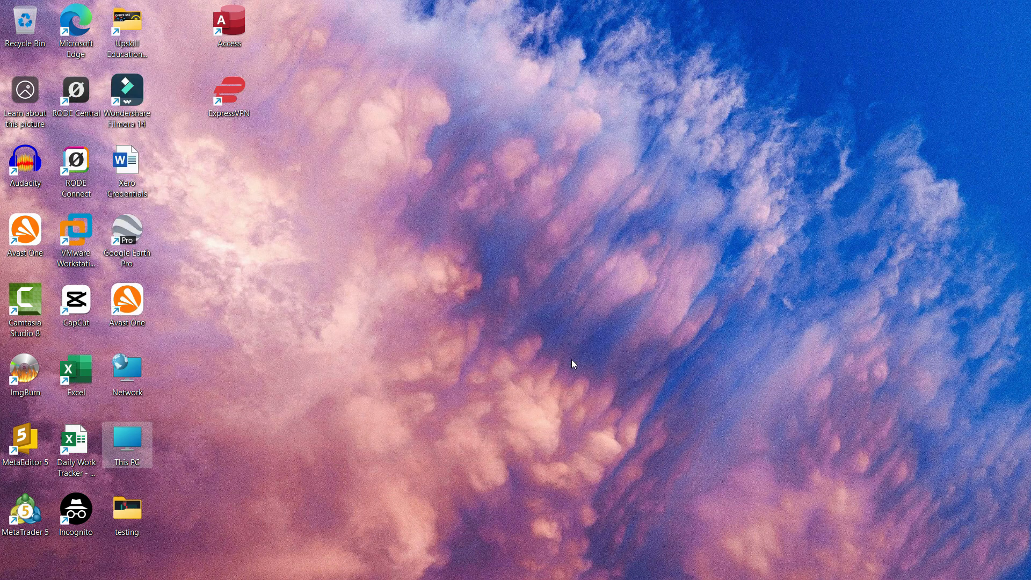
pyautogui.moveTo(557, 337)
pyautogui.write('tur')
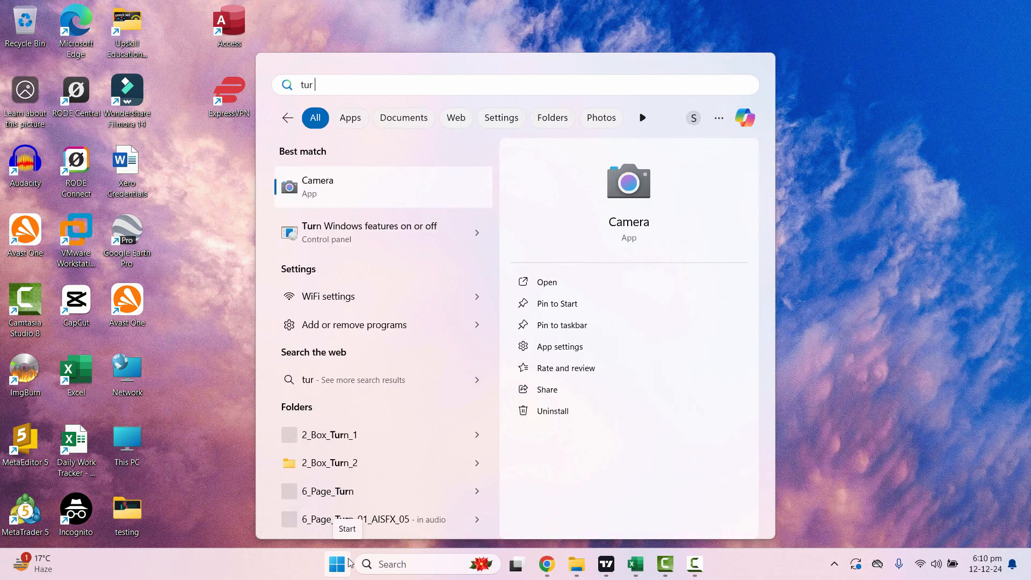
# Confirm Windows Features with Virtual Machine Platform and Windows Hypervisor Platform unchecked.
pyautogui.write('n')
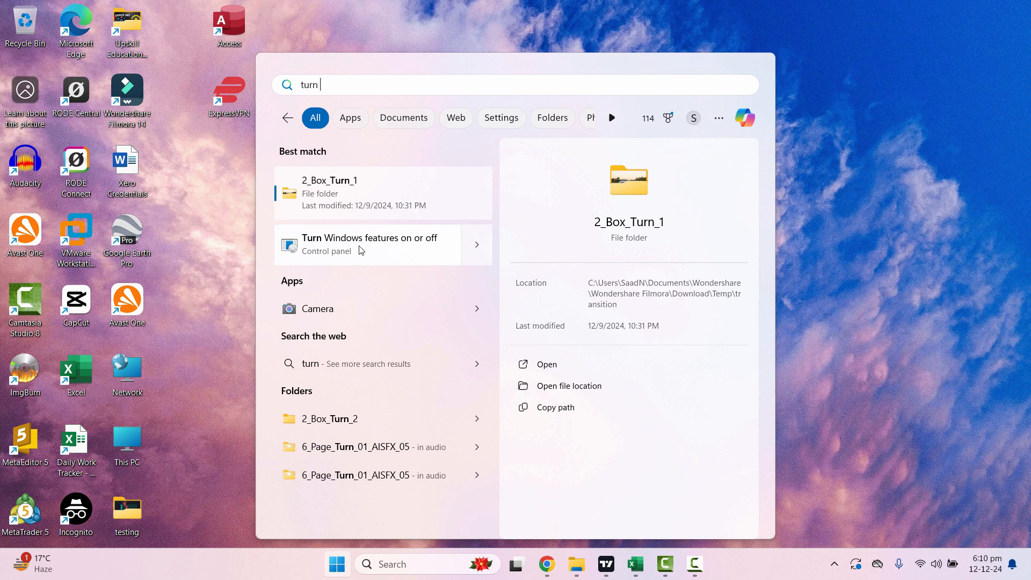
pyautogui.click(369, 244)
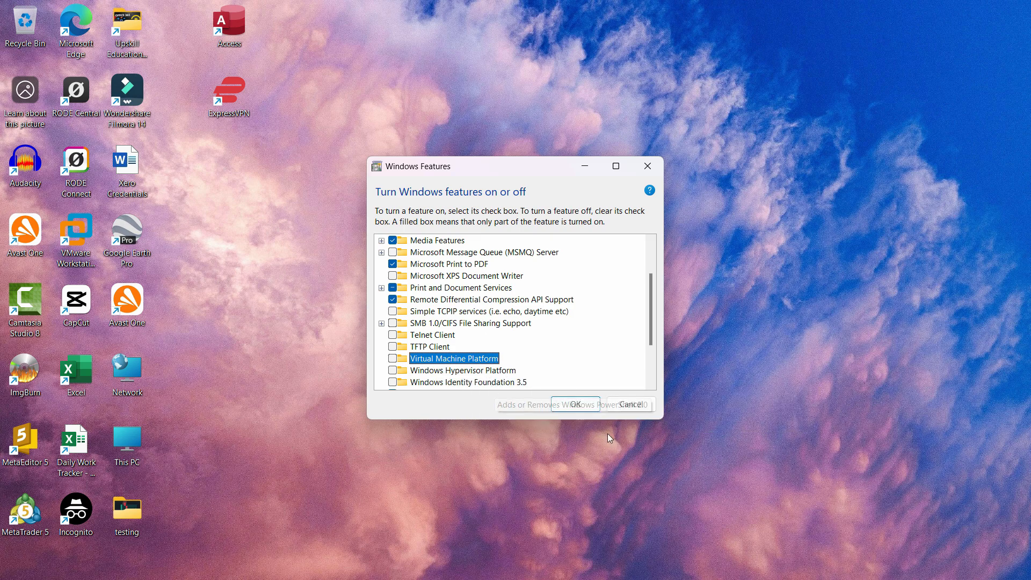
pyautogui.scroll(-3)
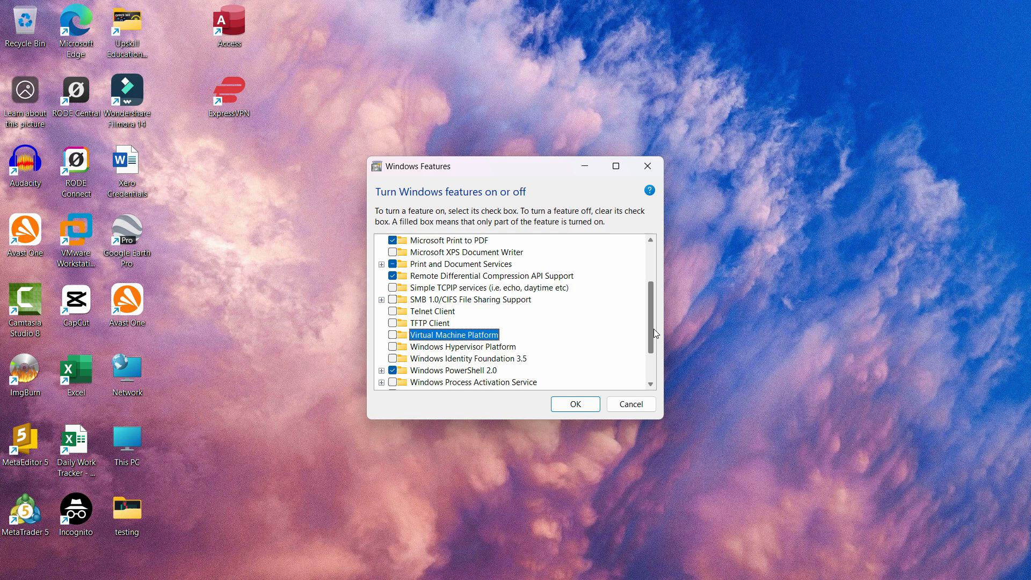
pyautogui.scroll(-3)
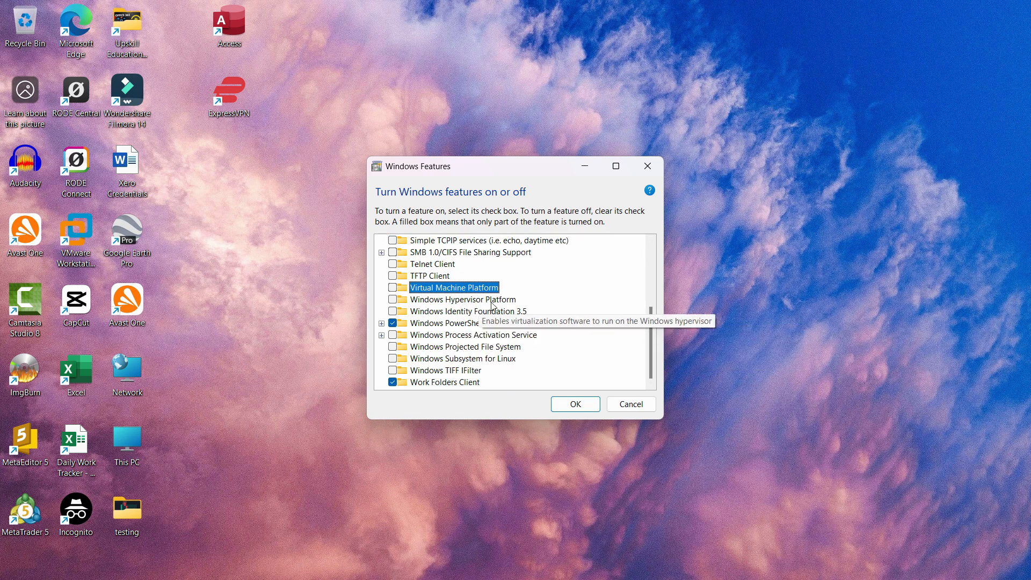
pyautogui.moveTo(609, 325)
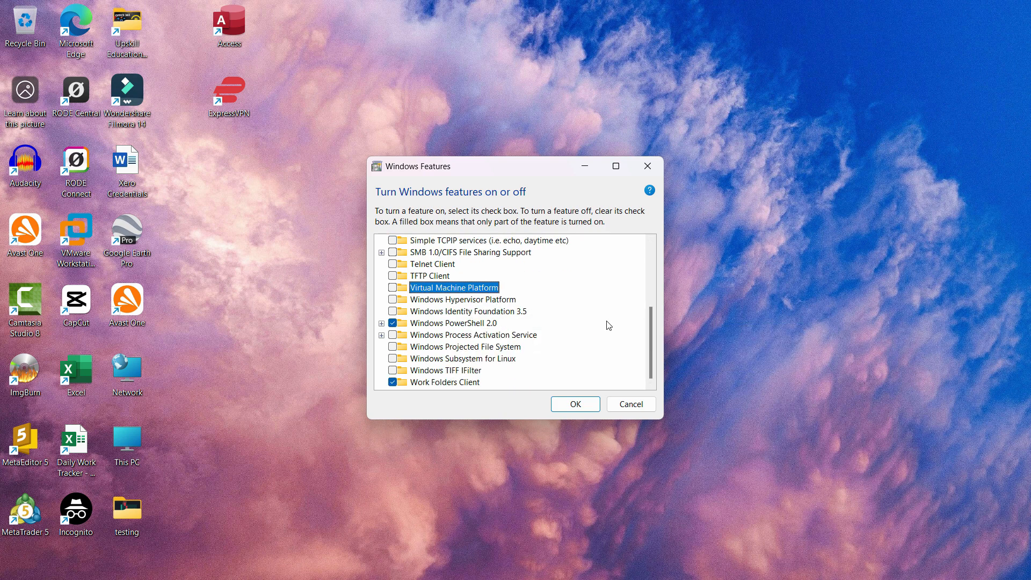
pyautogui.moveTo(396, 303)
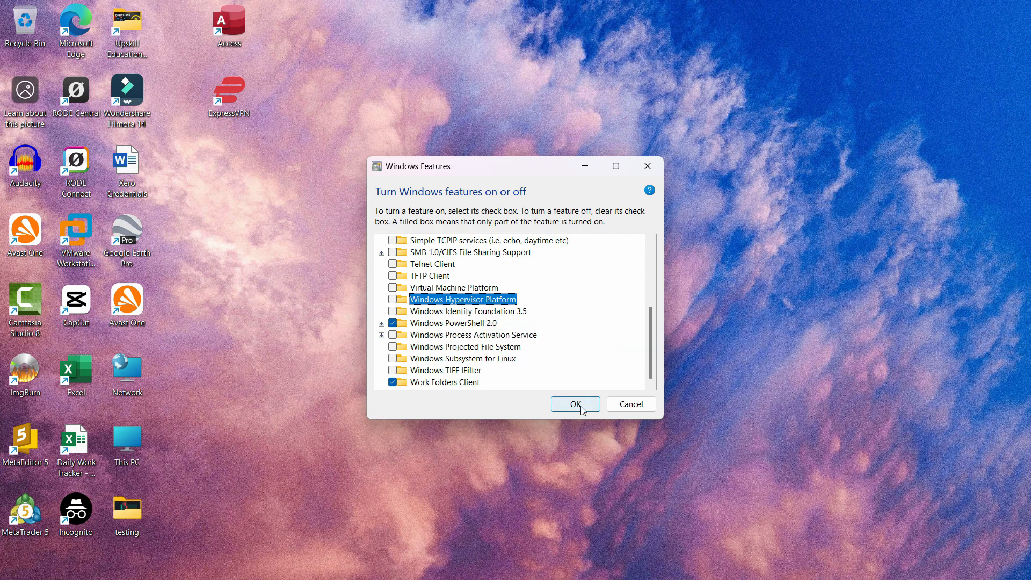
pyautogui.click(574, 404)
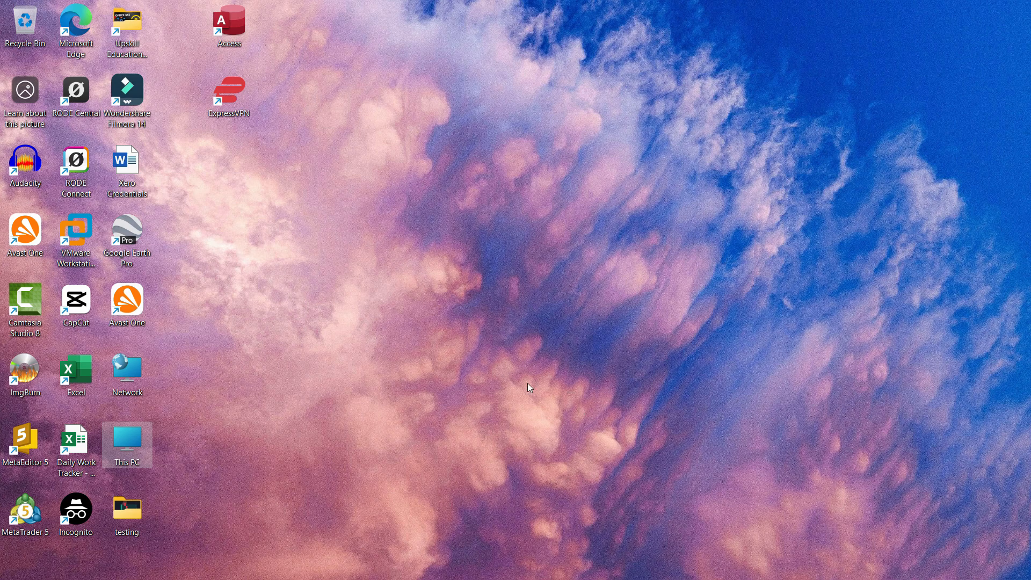
pyautogui.moveTo(499, 371)
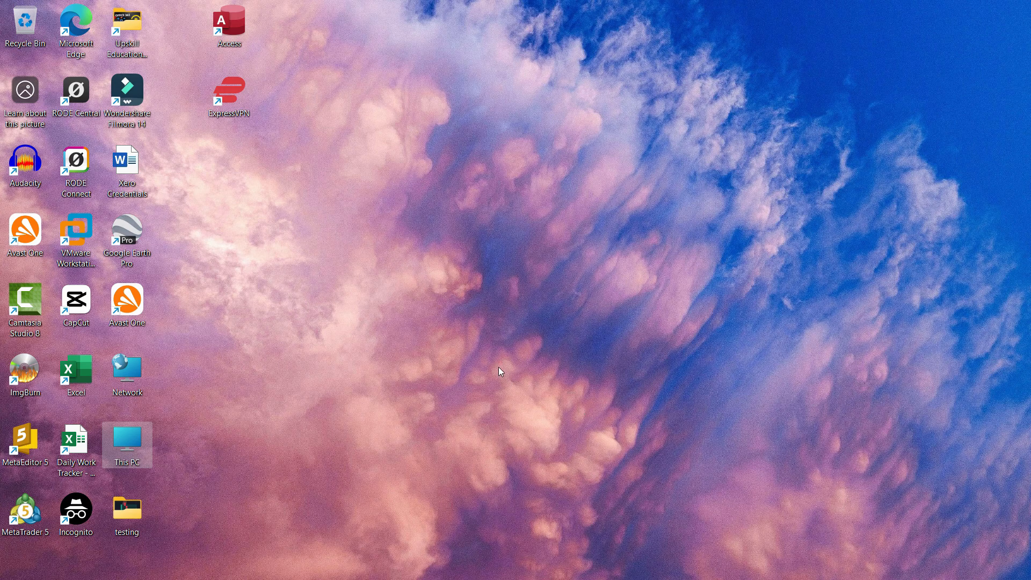
pyautogui.moveTo(526, 369)
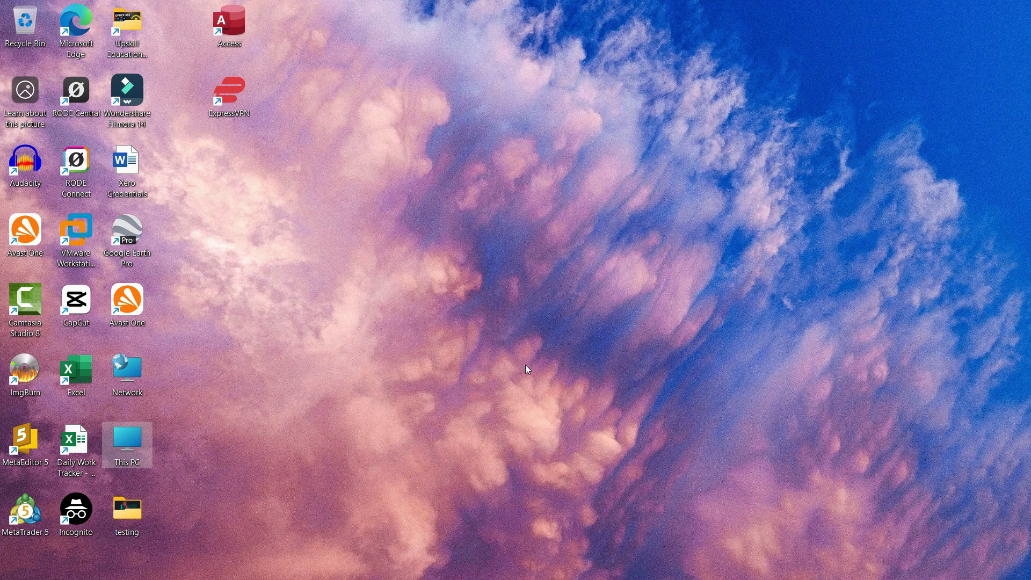
pyautogui.moveTo(550, 376)
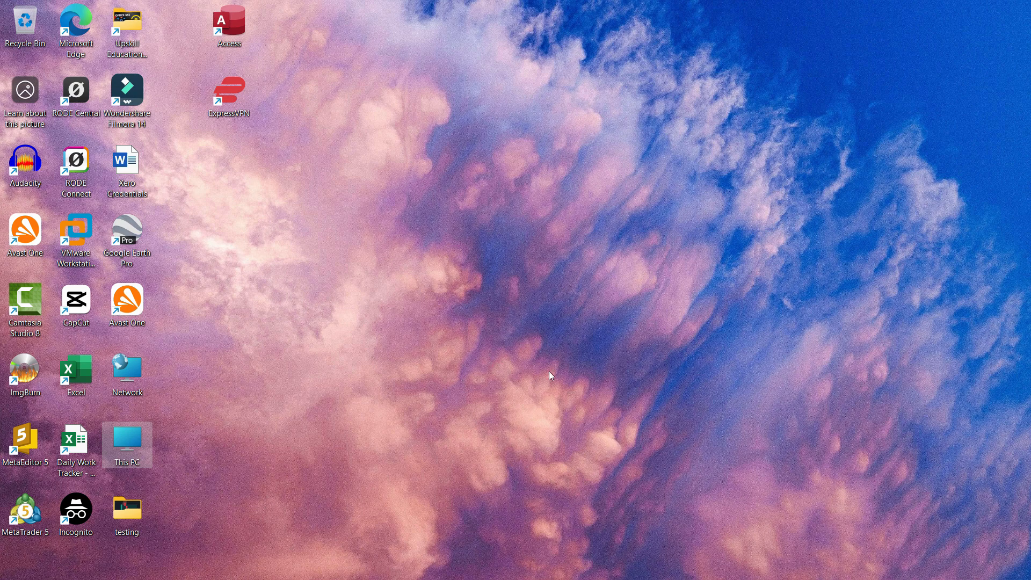
pyautogui.moveTo(589, 363)
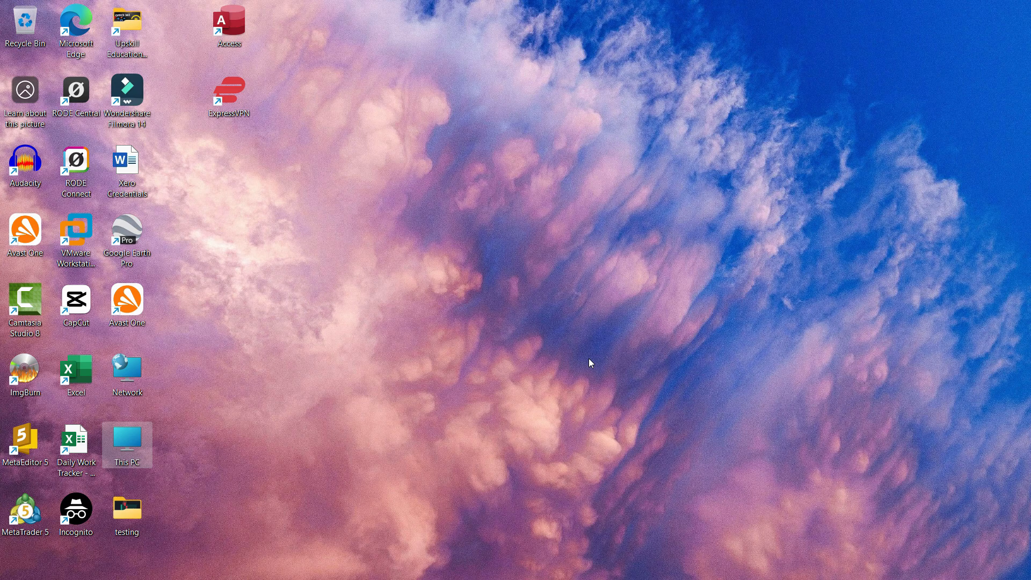
pyautogui.click(366, 395)
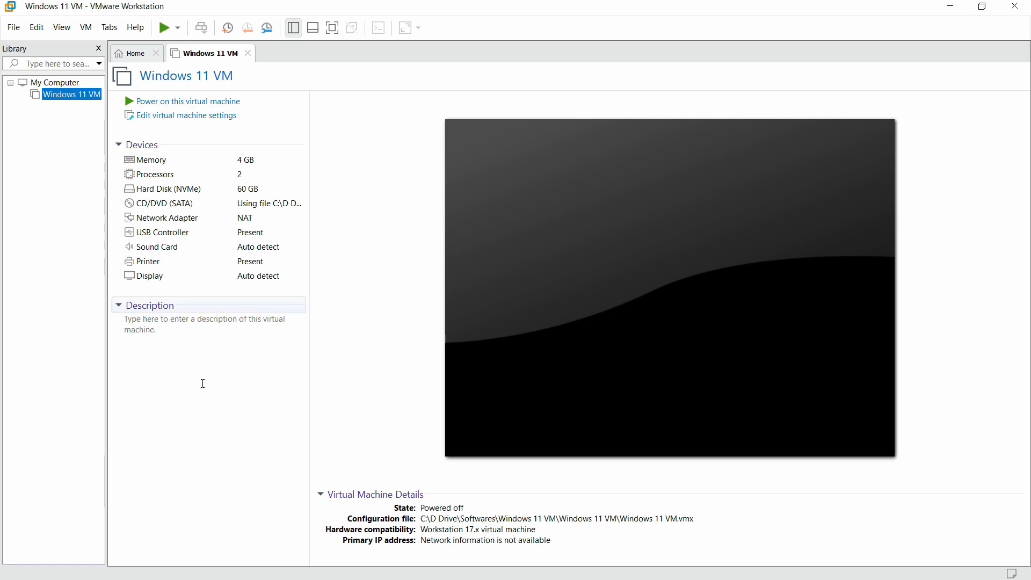
pyautogui.moveTo(161, 101)
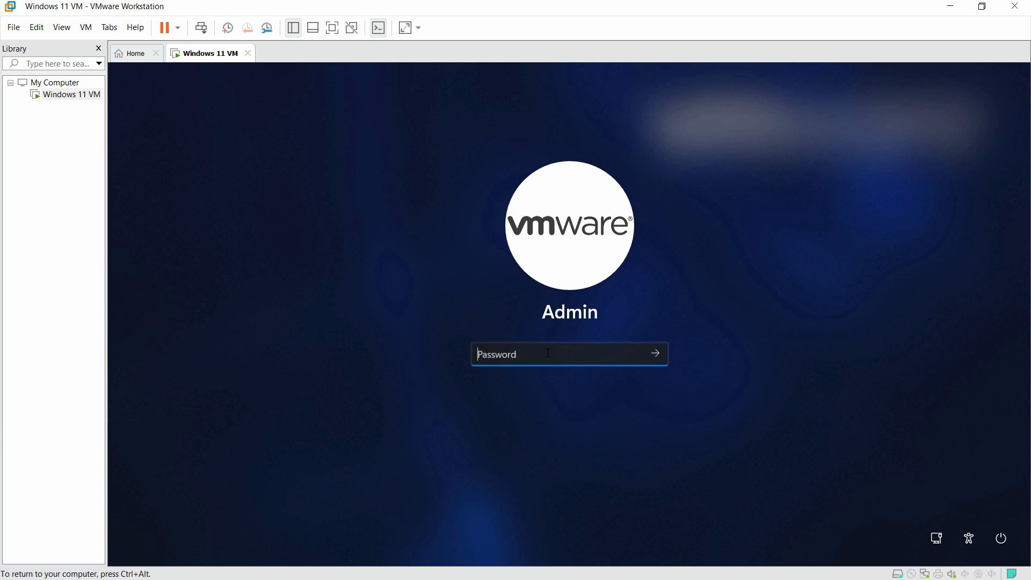
# Enter the guest password at the login screen and sign in.
pyautogui.write('••••')
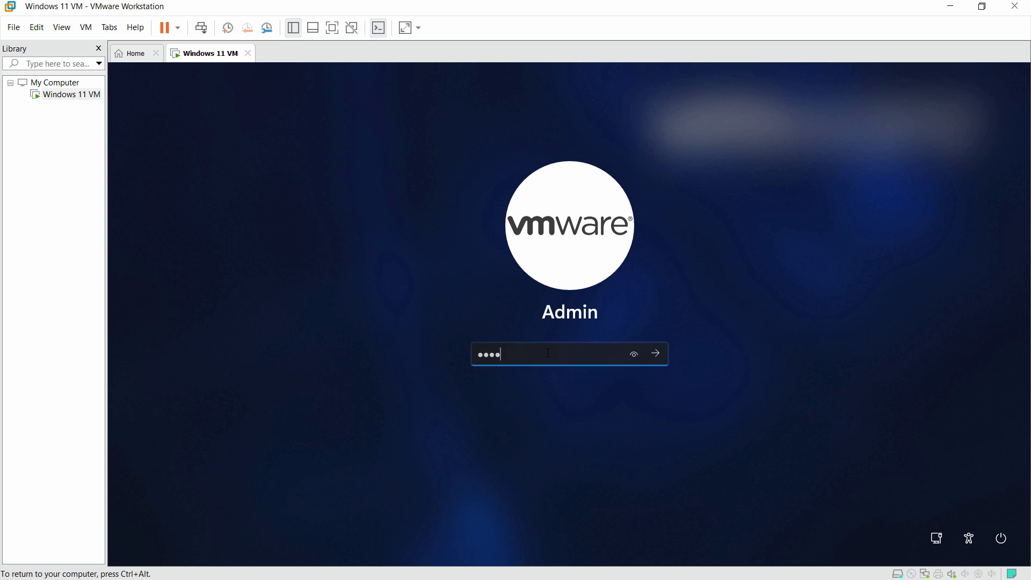
pyautogui.click(654, 354)
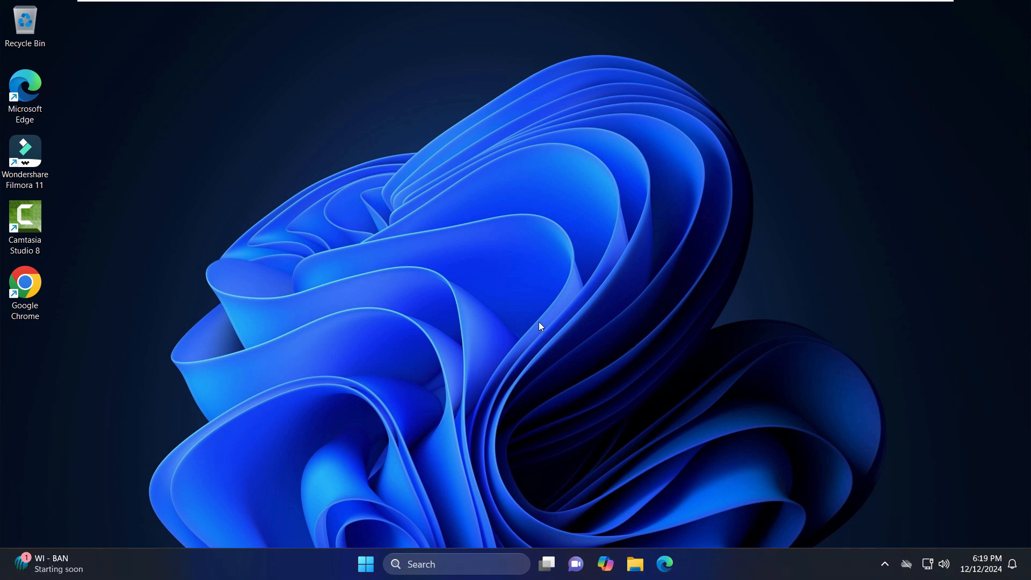
pyautogui.moveTo(218, 136)
pyautogui.write('p')
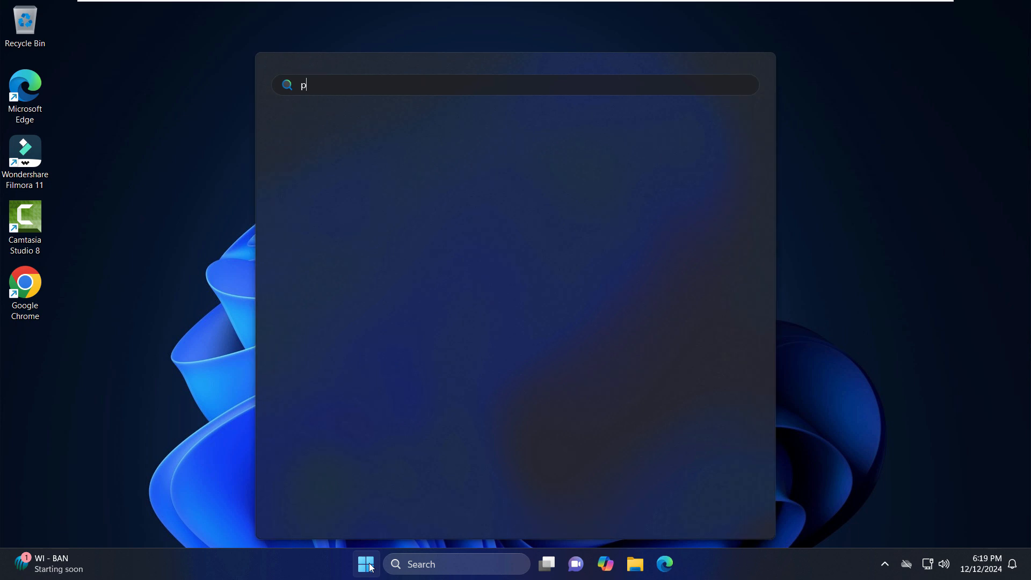
# Open This PC's properties in File Explorer, then Advanced system settings.
pyautogui.write('c')
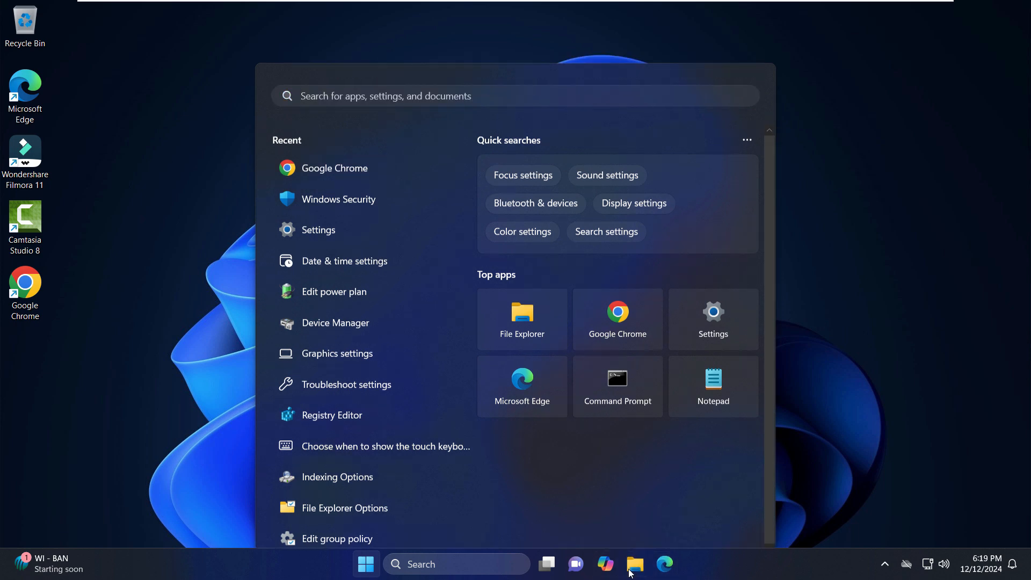
pyautogui.click(633, 564)
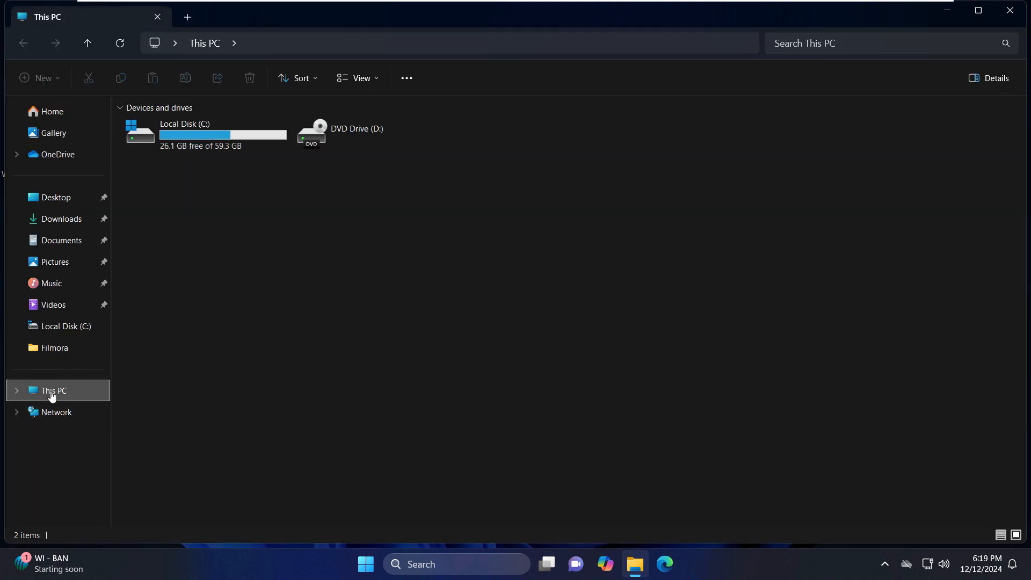
pyautogui.rightClick(53, 390)
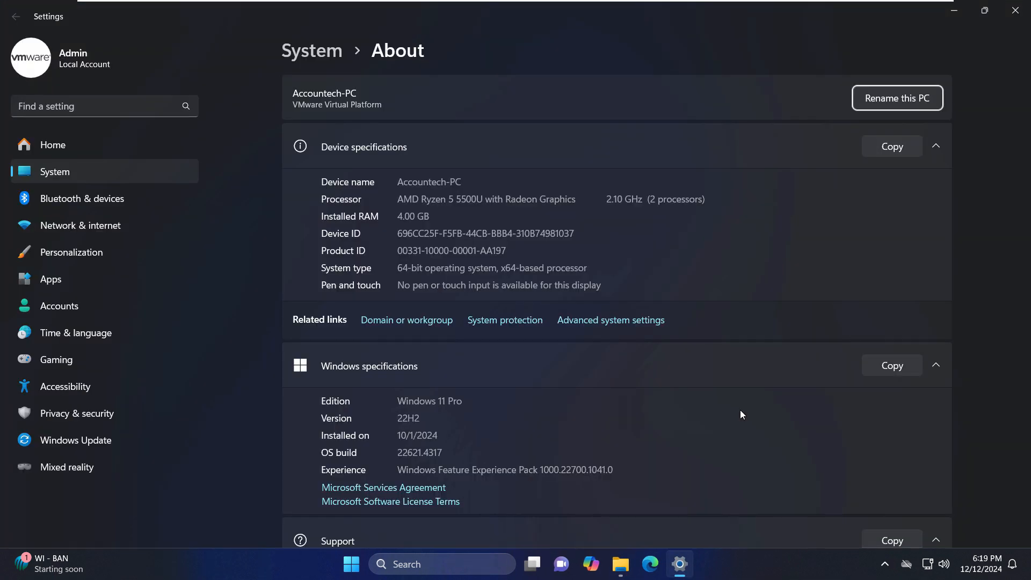
pyautogui.moveTo(610, 320)
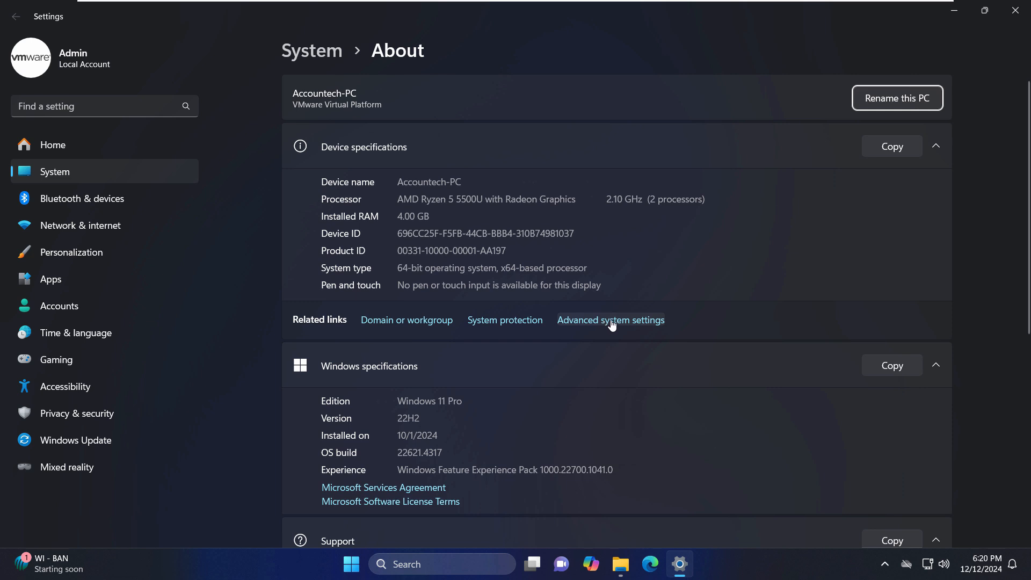
pyautogui.click(610, 320)
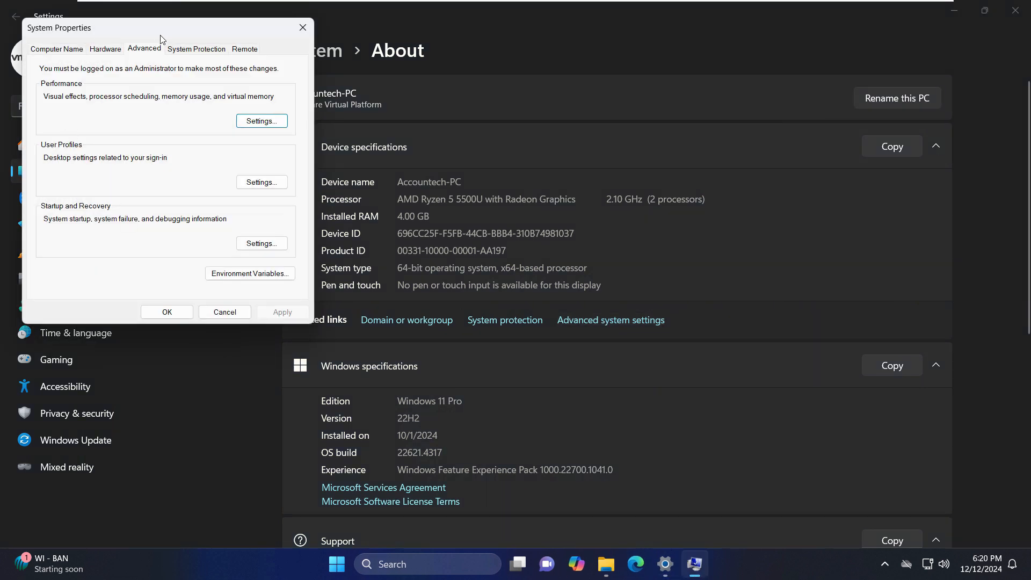
pyautogui.moveTo(61, 88)
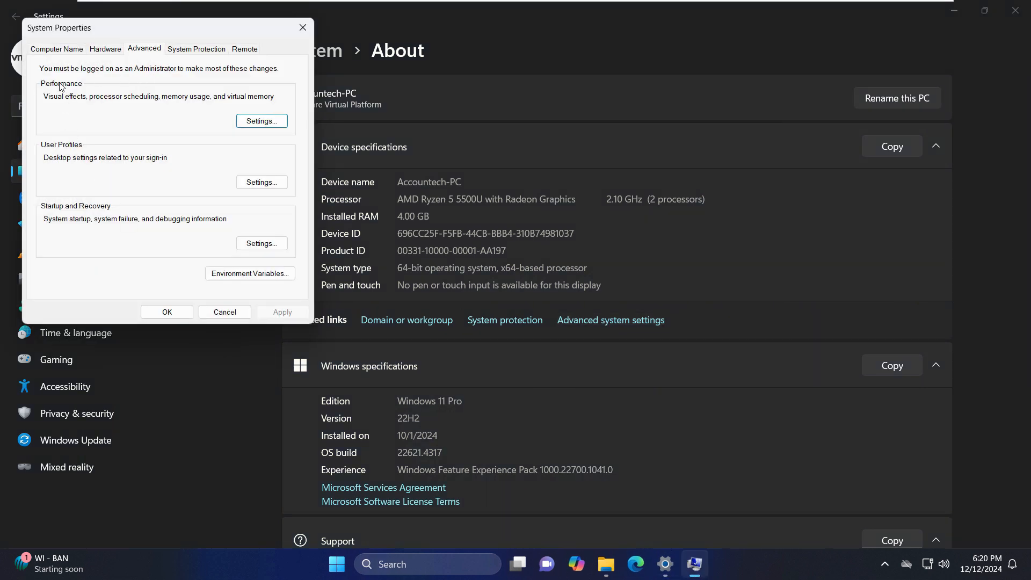
pyautogui.moveTo(102, 105)
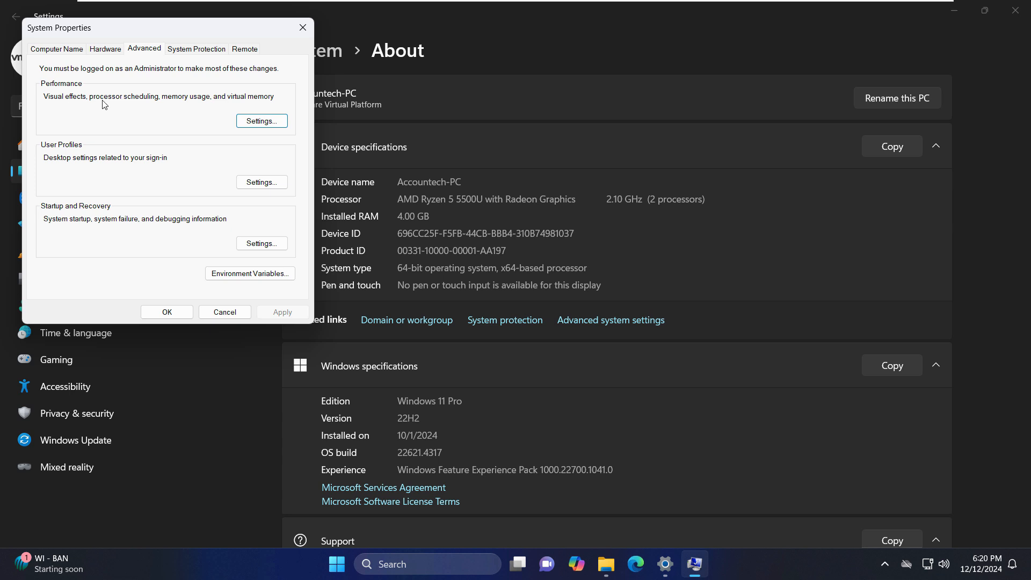
pyautogui.moveTo(276, 120)
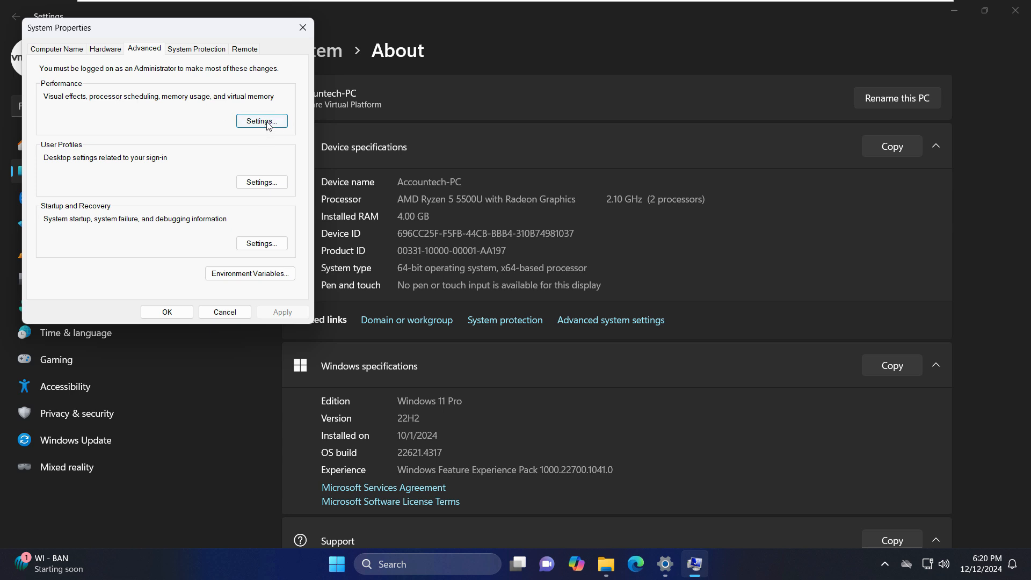
# Set Performance Options visual effects to Adjust for best performance, apply and confirm.
pyautogui.click(262, 121)
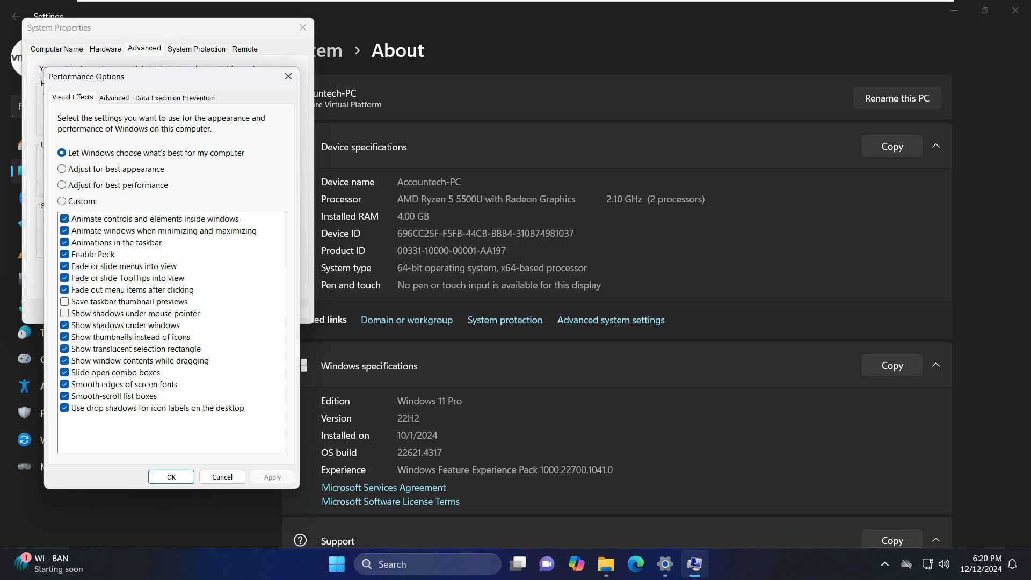
pyautogui.moveTo(85, 76); pyautogui.dragTo(433, 87)
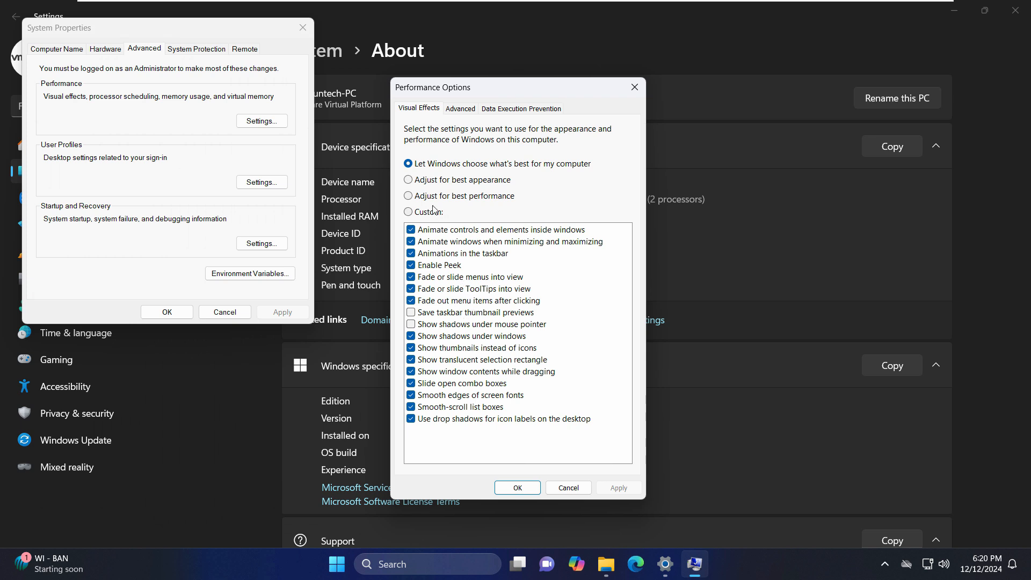
pyautogui.click(409, 196)
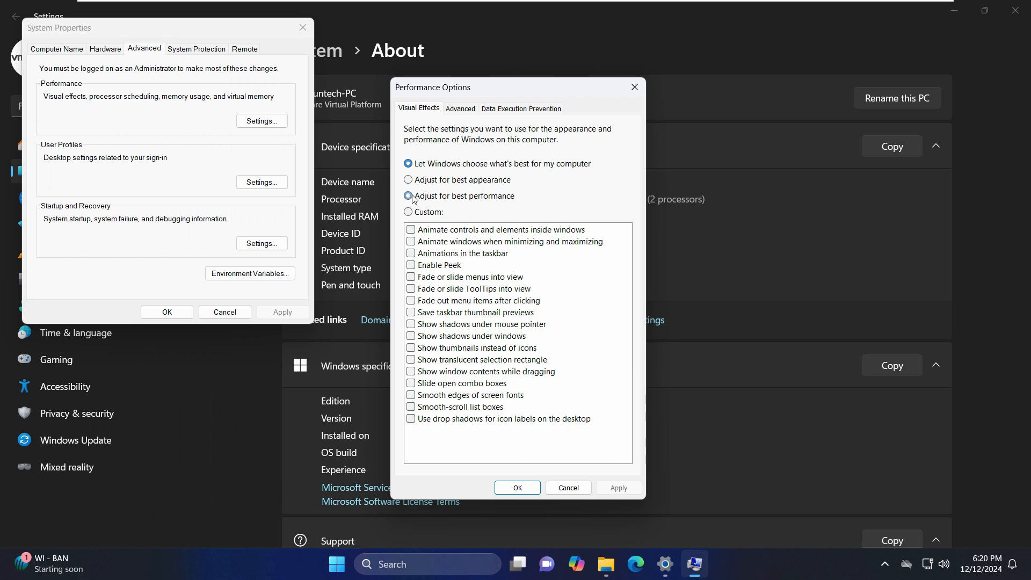
pyautogui.click(408, 196)
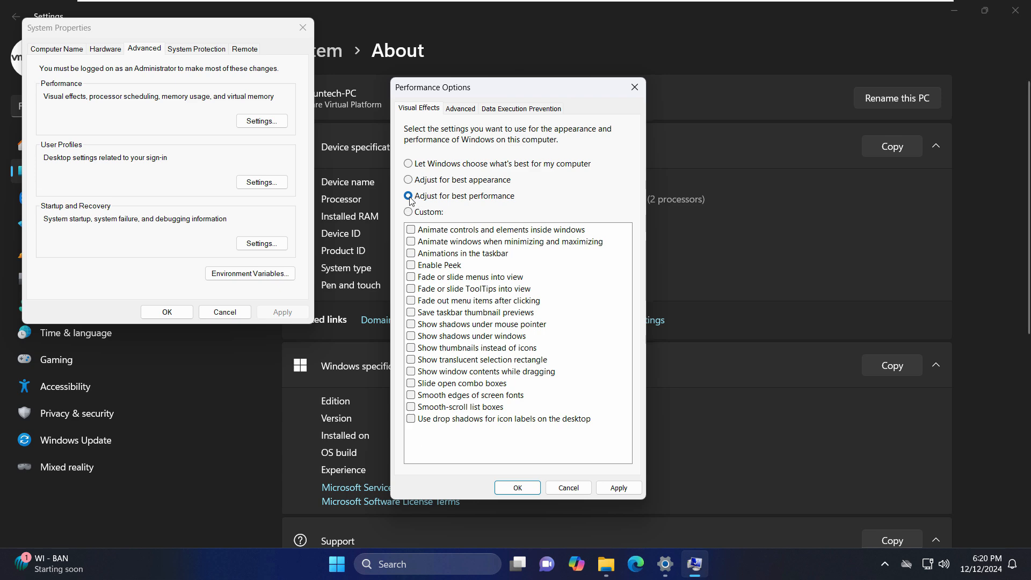
pyautogui.click(409, 196)
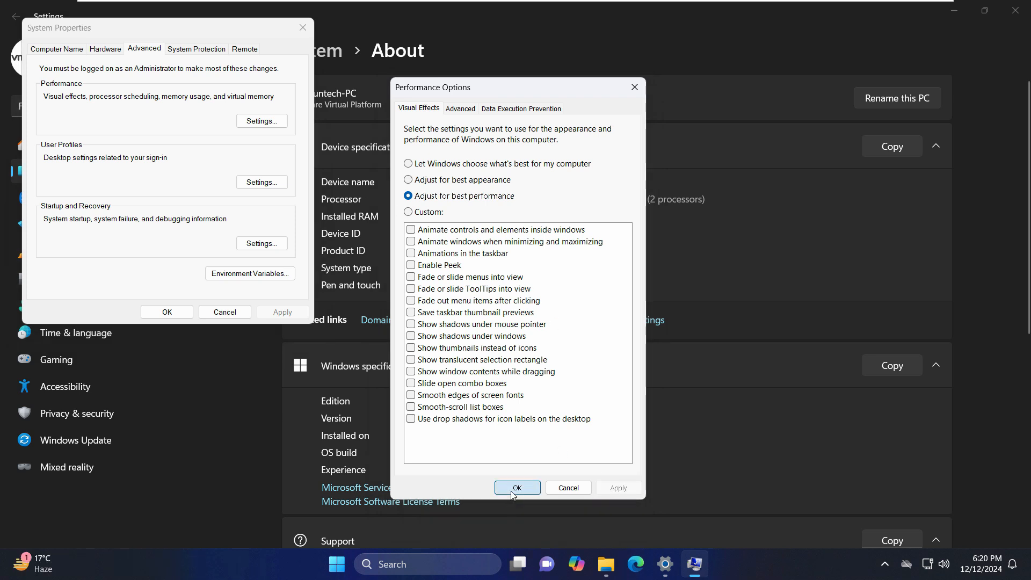
pyautogui.click(517, 487)
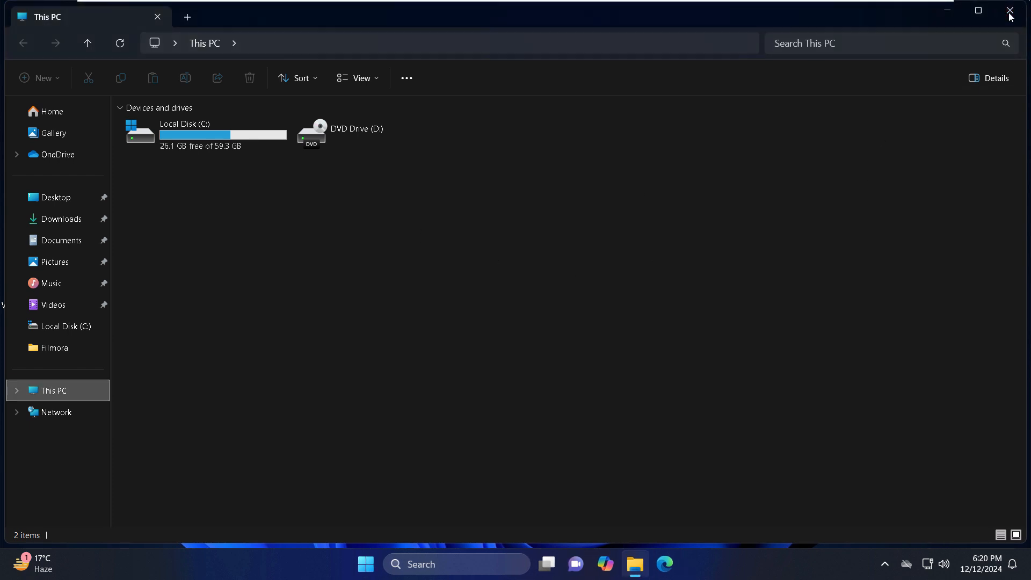
# Close File Explorer and display the Start menu power choices including Restart.
pyautogui.click(366, 564)
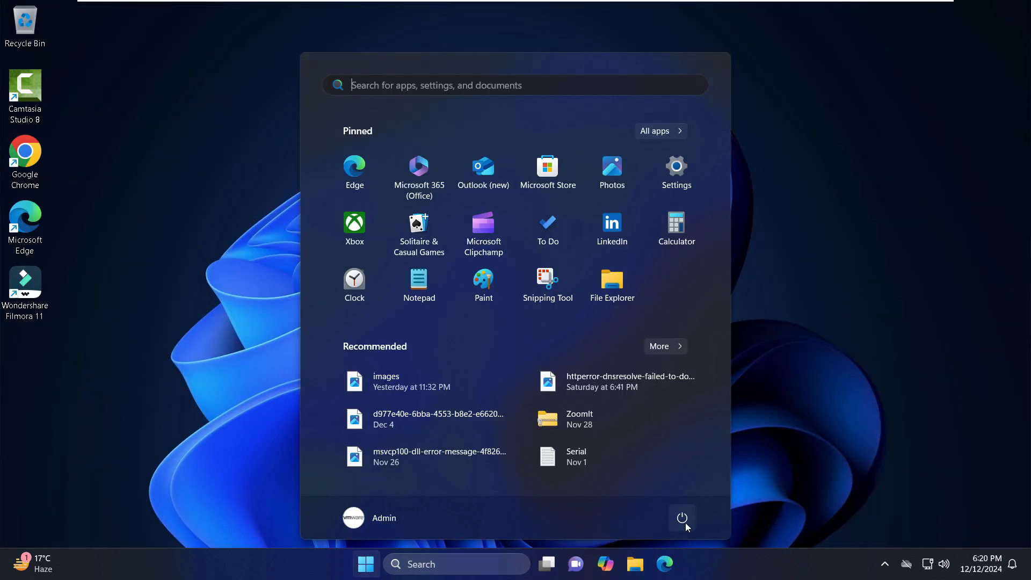
pyautogui.moveTo(682, 520)
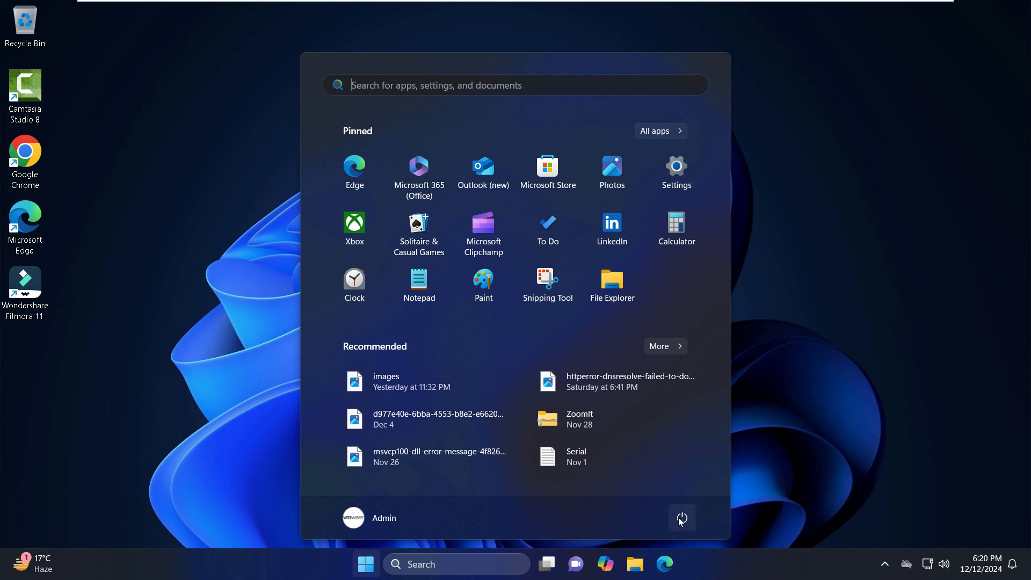
pyautogui.click(682, 518)
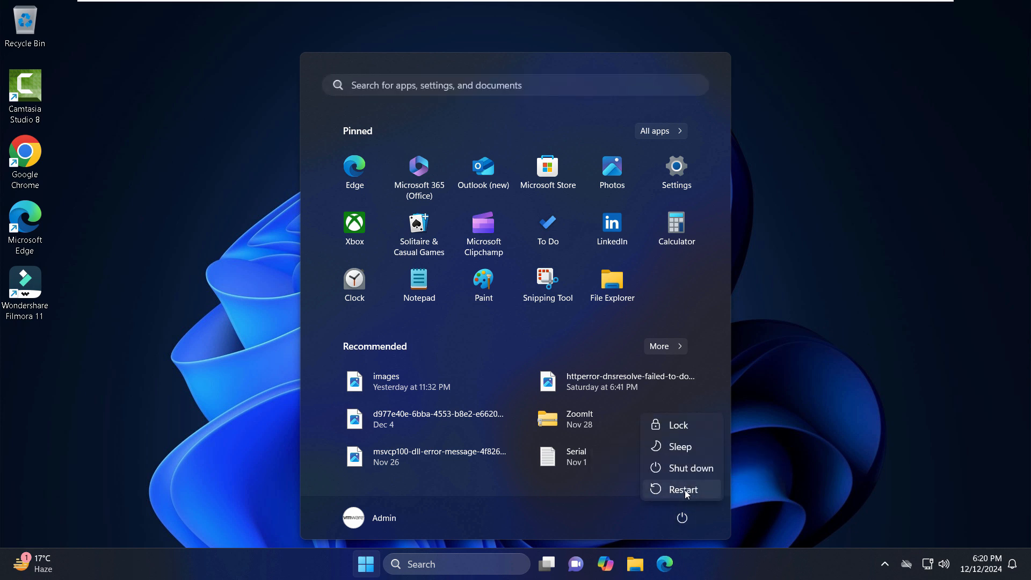